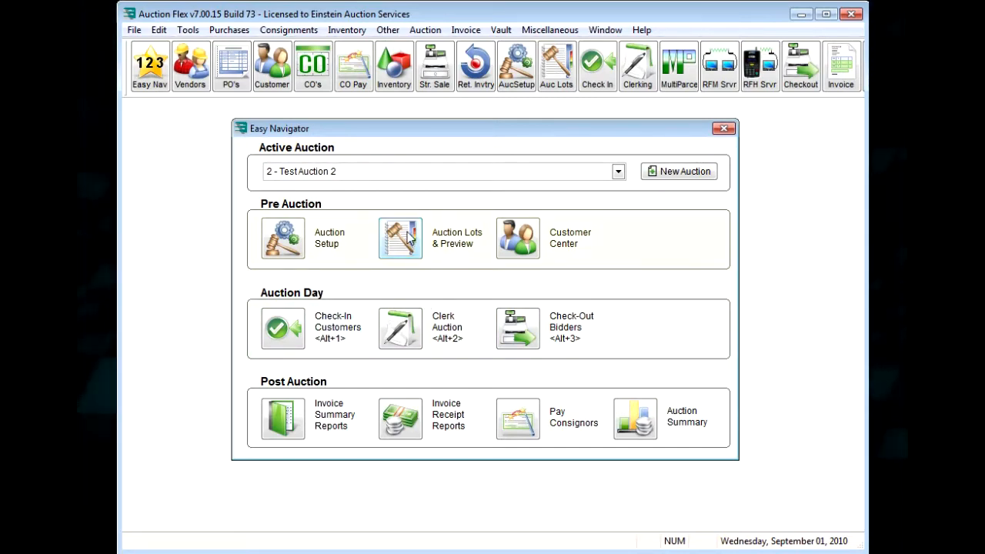
# Step: Add lot 1 to Test Auction 2 under consignor code SAMPLE
pyautogui.click(399, 238)
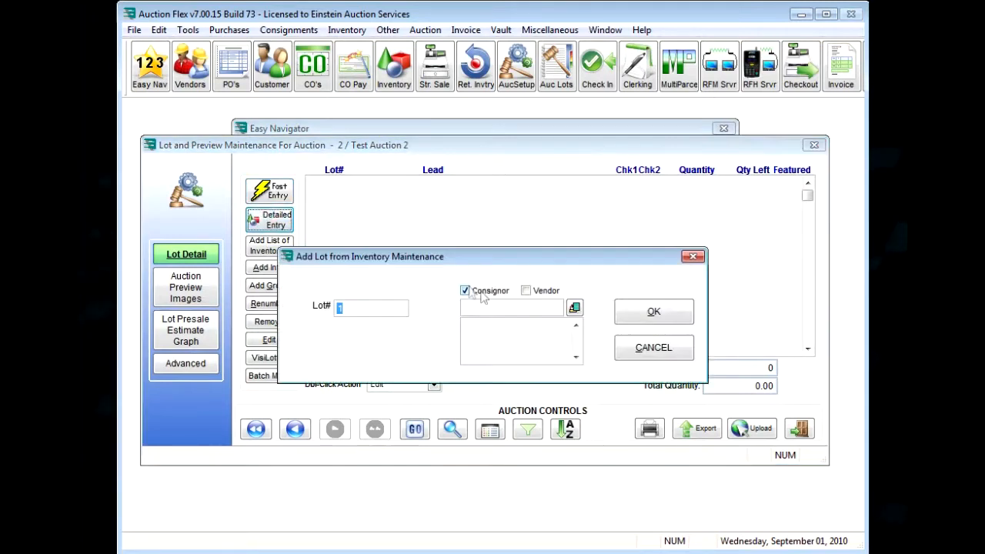
pyautogui.write('s')
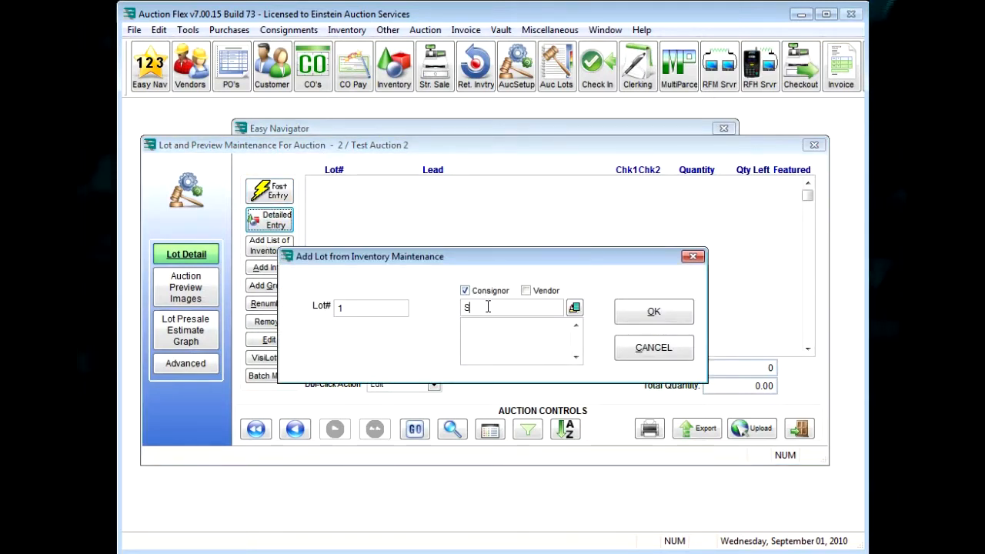
pyautogui.write('AMPLE')
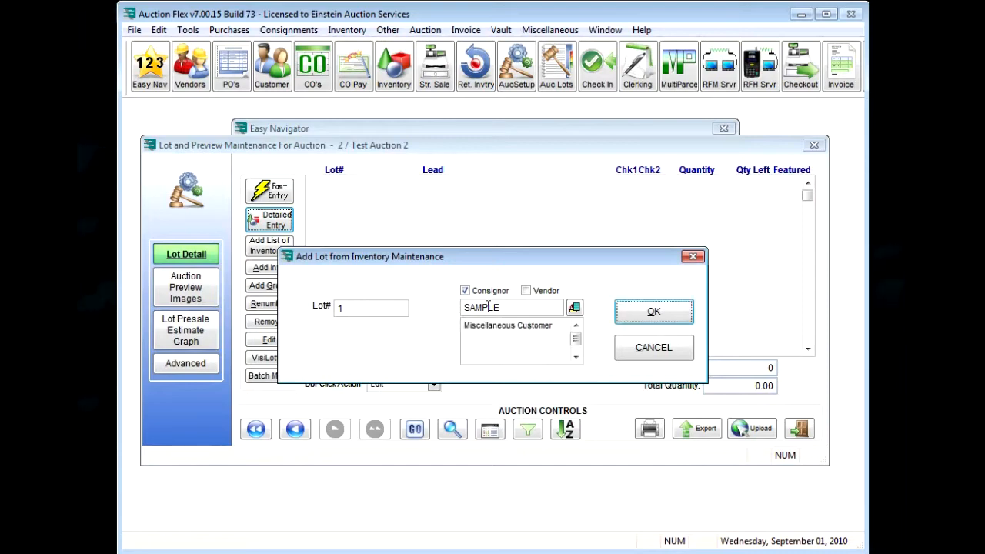
pyautogui.click(653, 311)
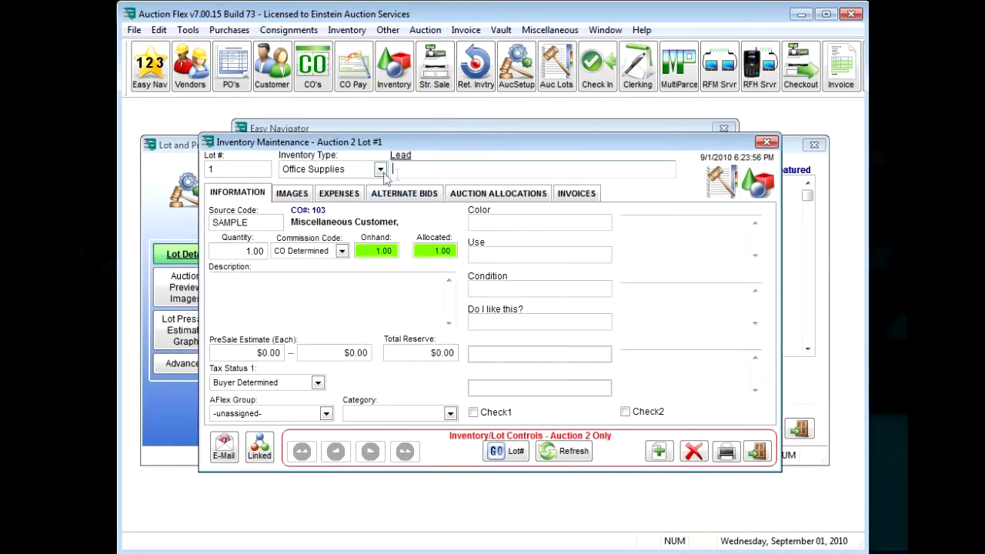
# Step: Give lot 1 the lead 'Computer Mouse' and description 'Mouse for PC'
pyautogui.click(379, 169)
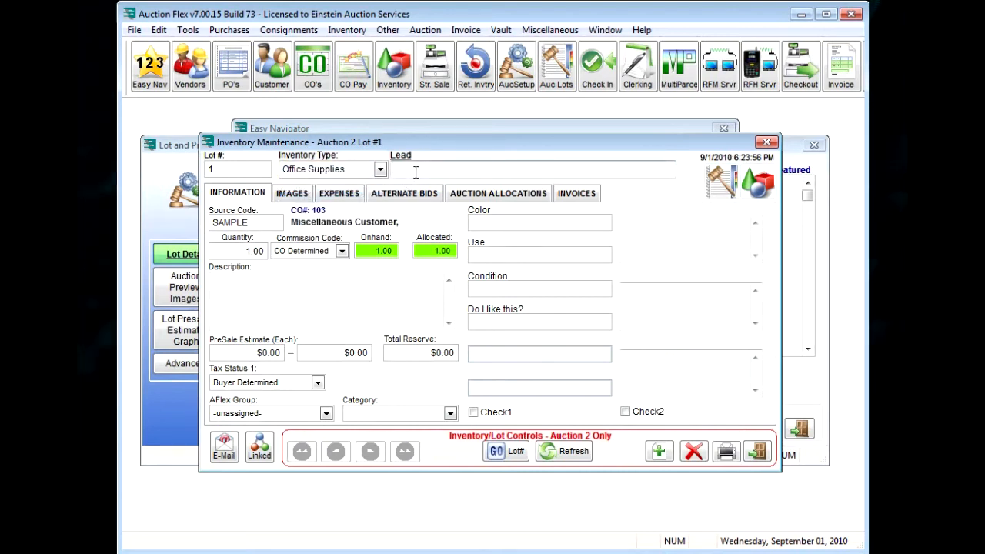
pyautogui.write('Computer Mouse')
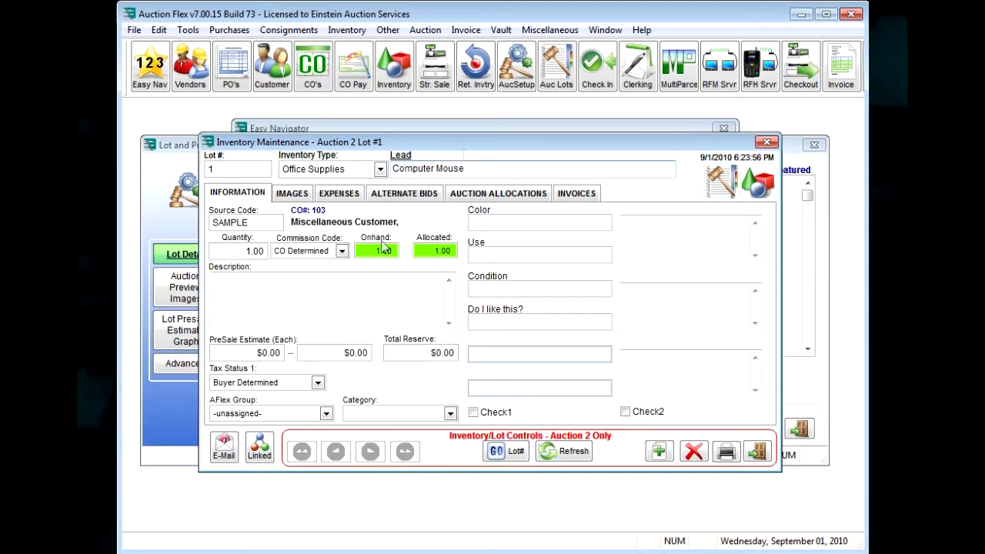
pyautogui.write('Mo')
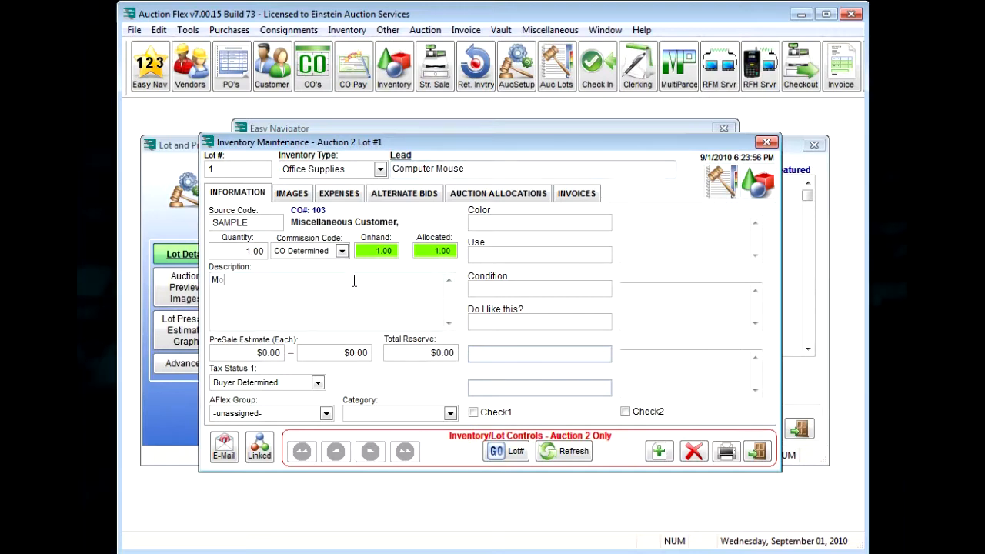
pyautogui.write('Mouse for PC')
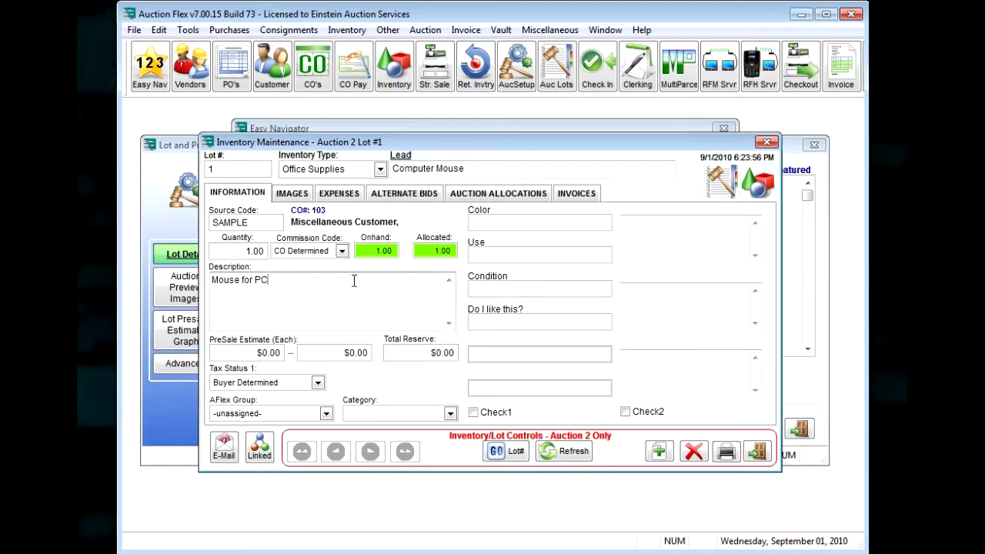
# Step: Fill colour Black, use Clicks Things, condition Used and 'Yes I do!' for lot 1
pyautogui.click(539, 222)
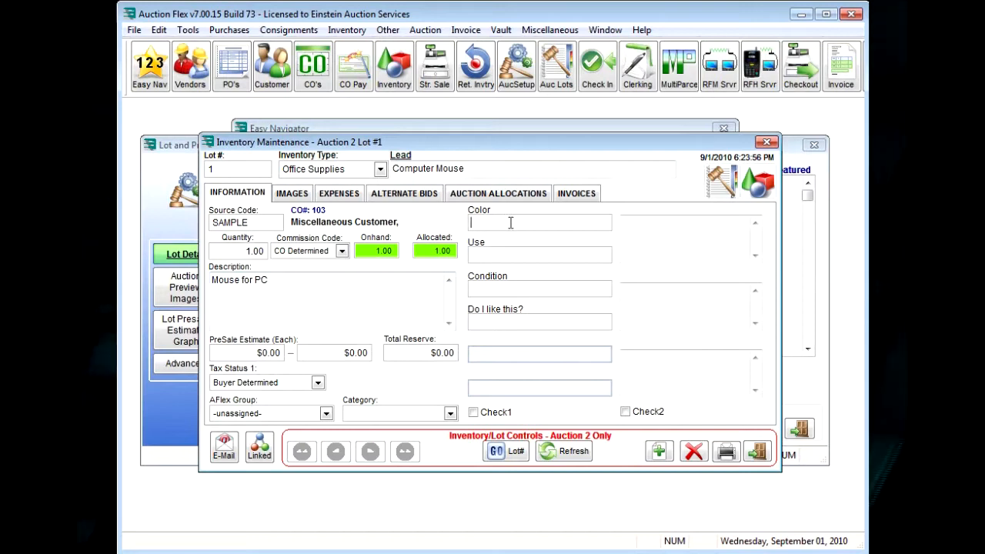
pyautogui.write('Black')
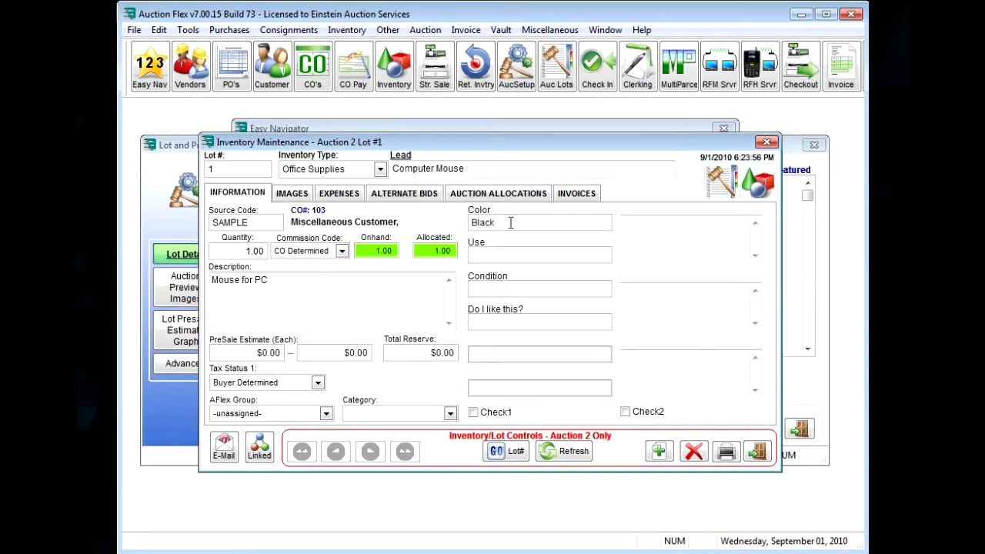
pyautogui.write('Clicks Thing')
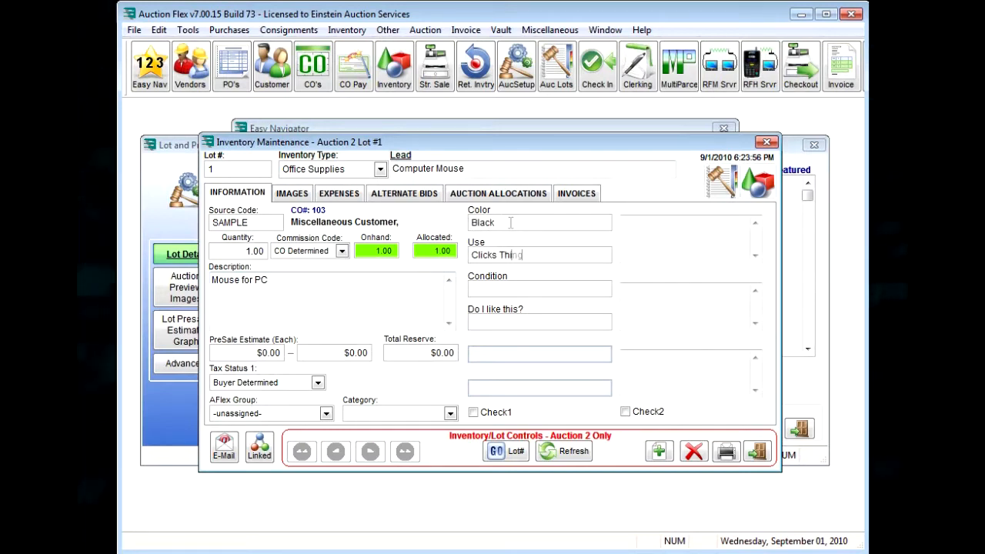
pyautogui.write('Use')
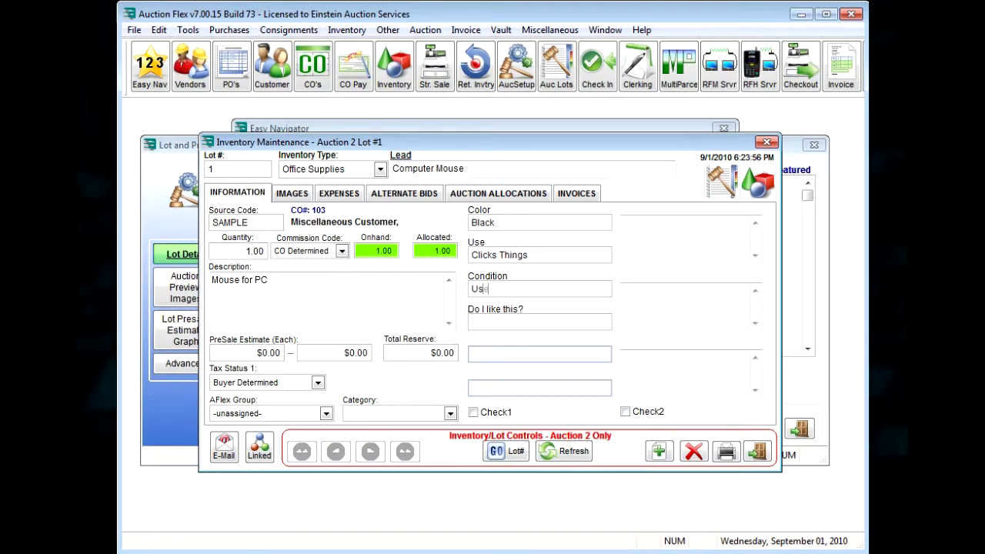
pyautogui.write('Yes I do')
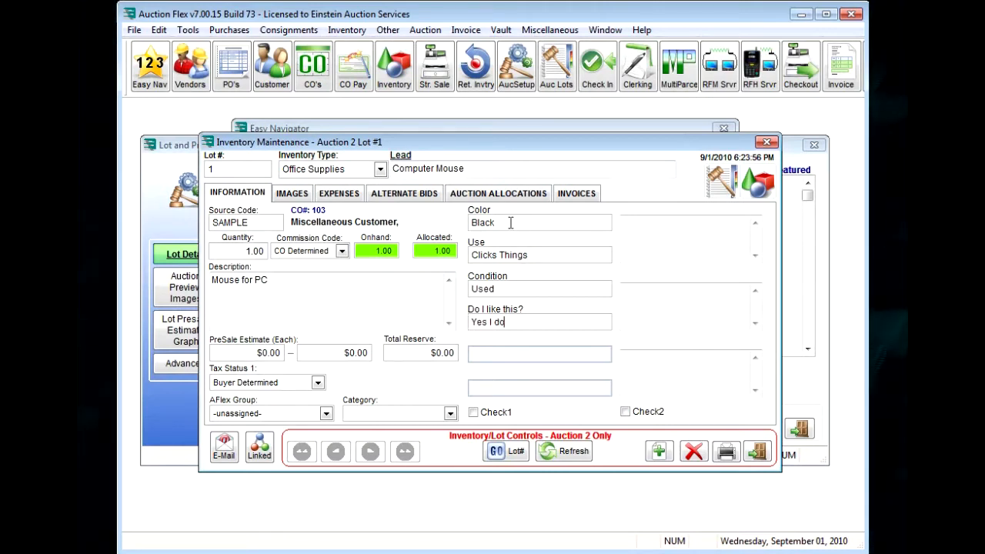
pyautogui.write('!')
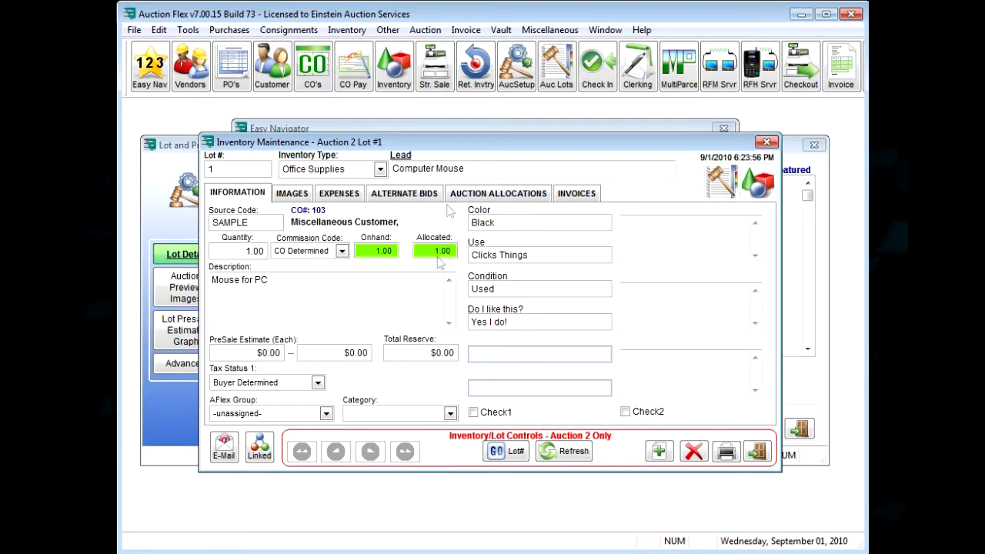
pyautogui.click(291, 193)
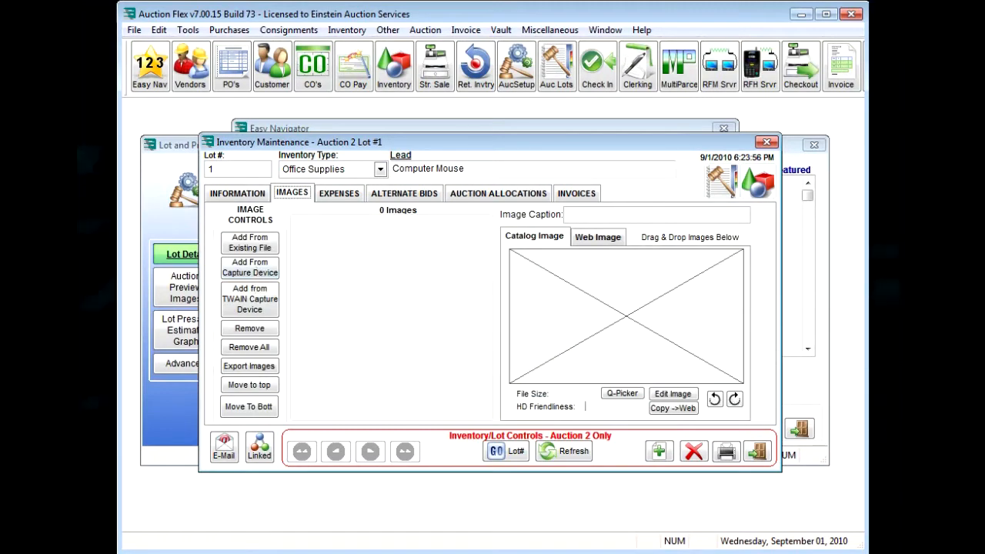
# Step: Capture two camera photos of the mouse for lot 1 and start lot 2
pyautogui.click(250, 267)
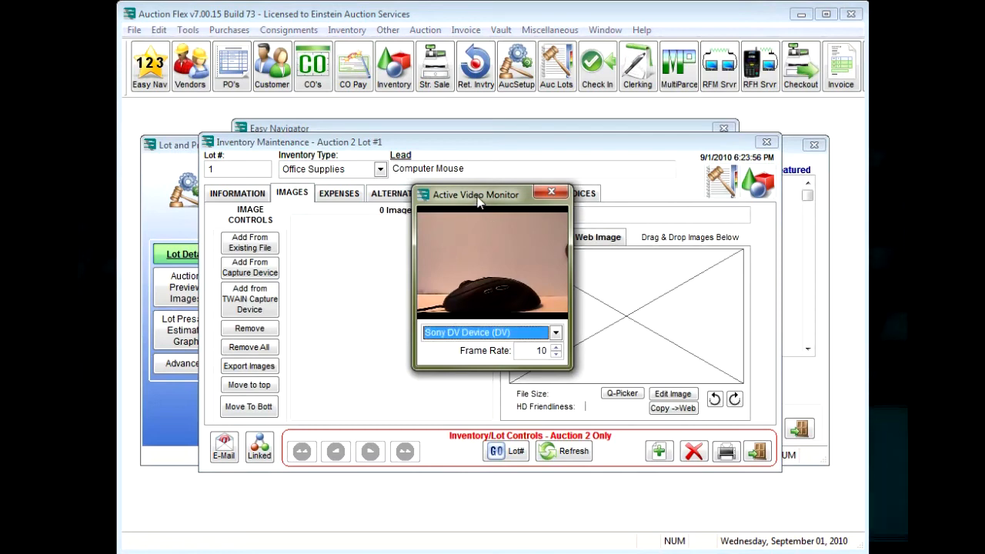
pyautogui.moveTo(476, 194); pyautogui.dragTo(750, 133)
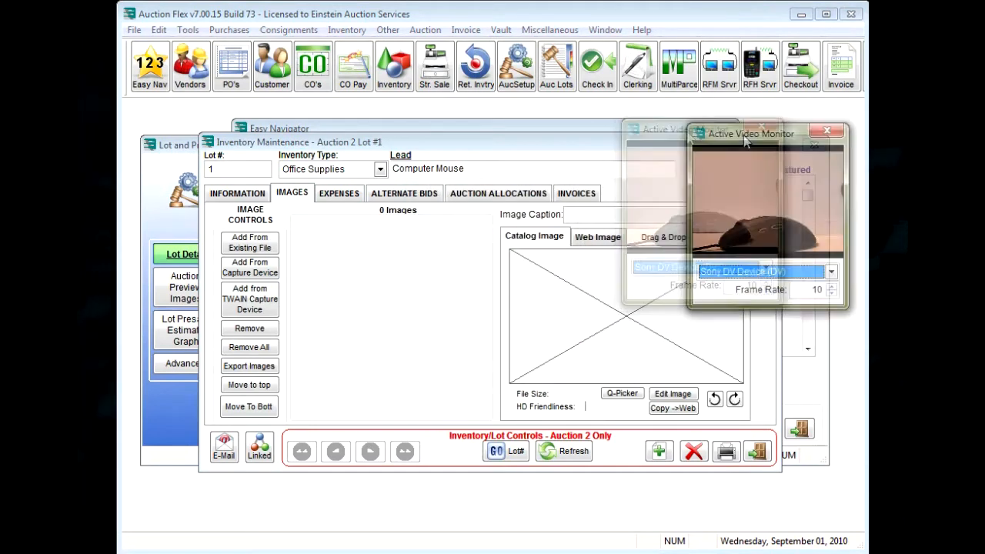
pyautogui.click(250, 267)
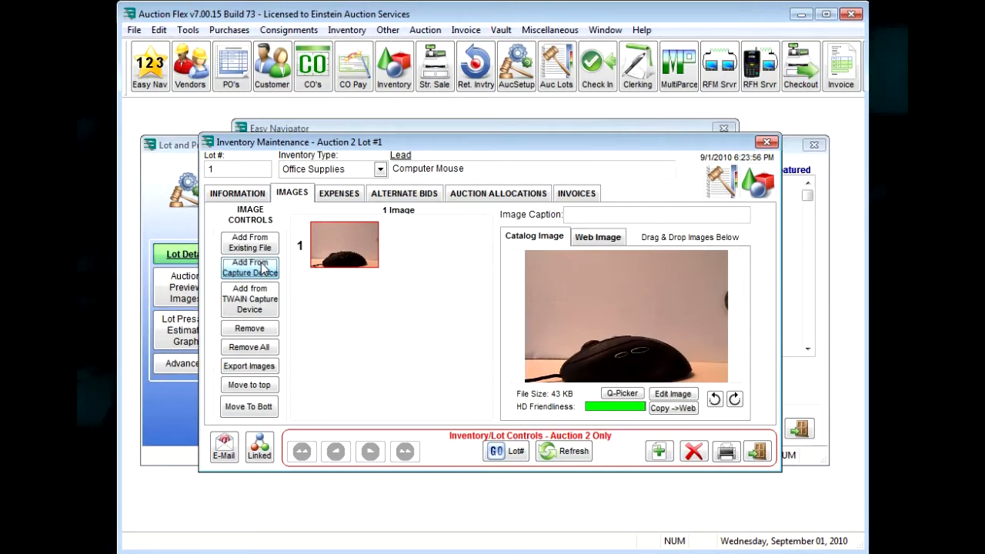
pyautogui.click(249, 267)
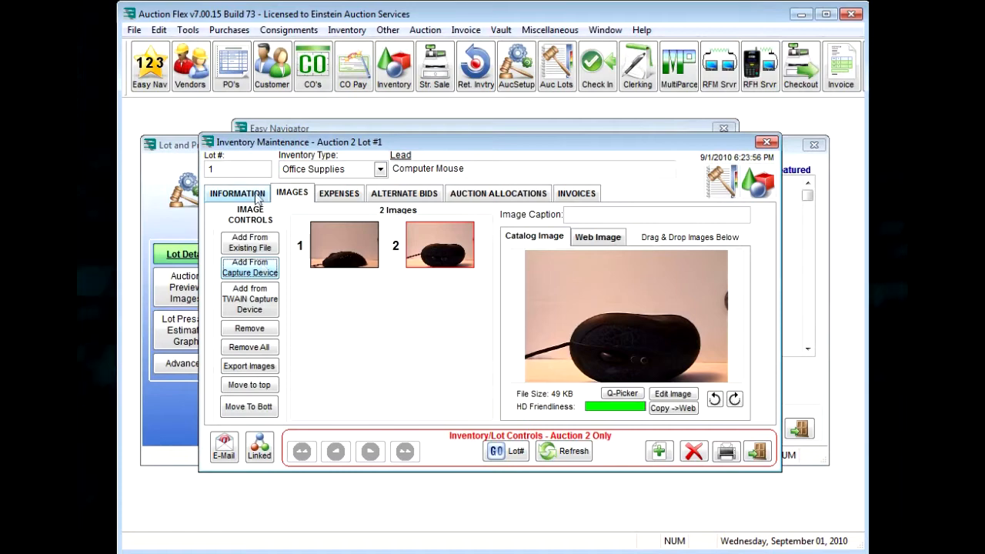
pyautogui.click(659, 450)
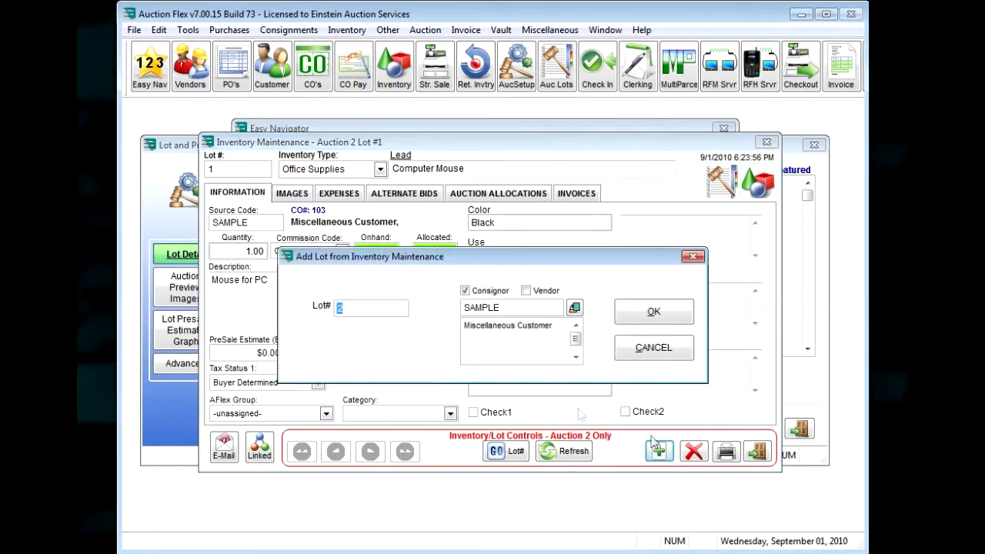
# Step: Create lot 2 as Scotch Tape with description 'Tape for taping things'
pyautogui.click(653, 311)
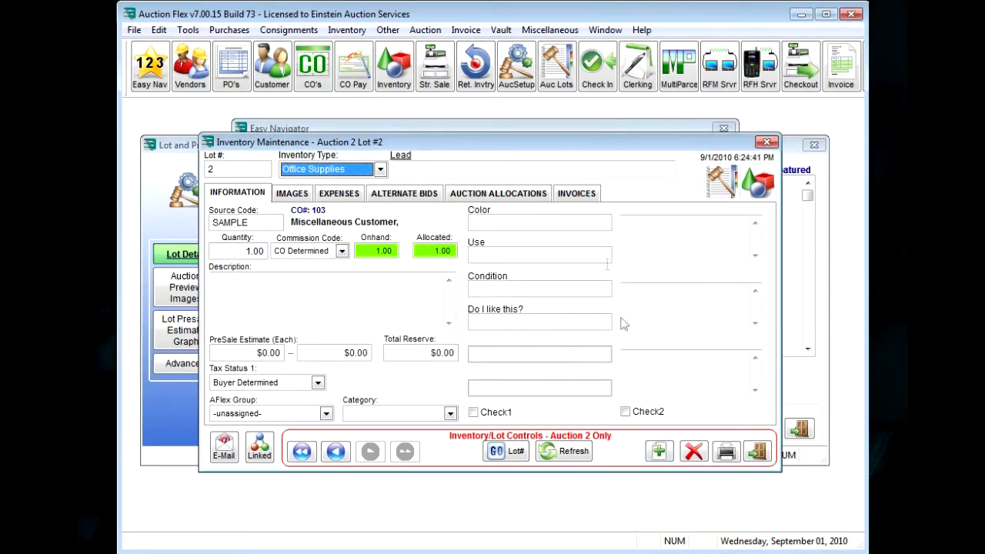
pyautogui.write('$cot')
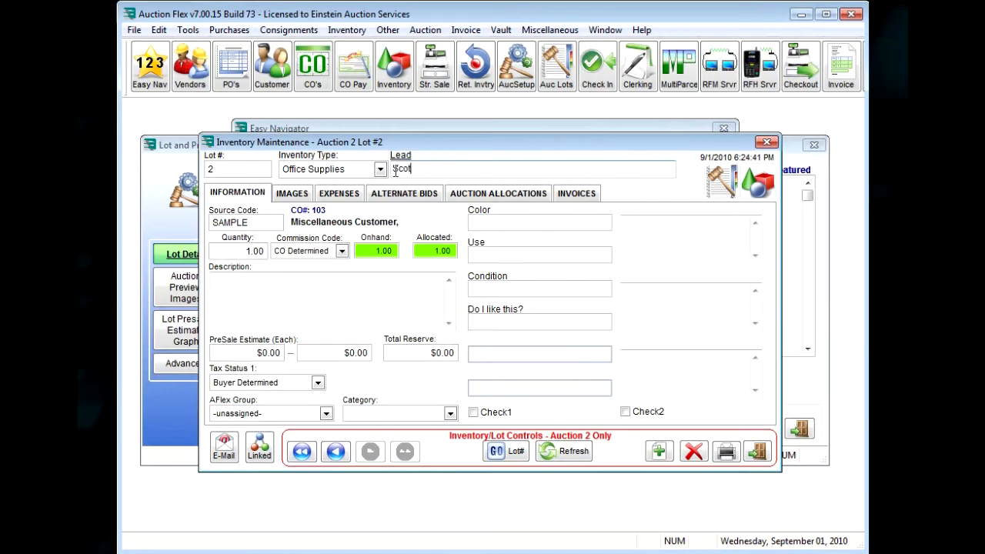
pyautogui.write('Scotch Tape')
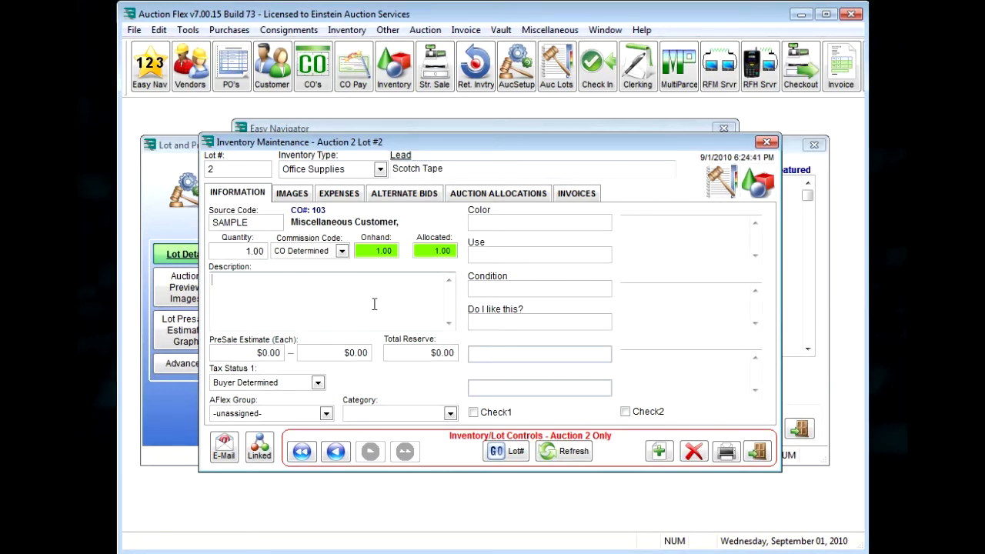
pyautogui.write('Tape')
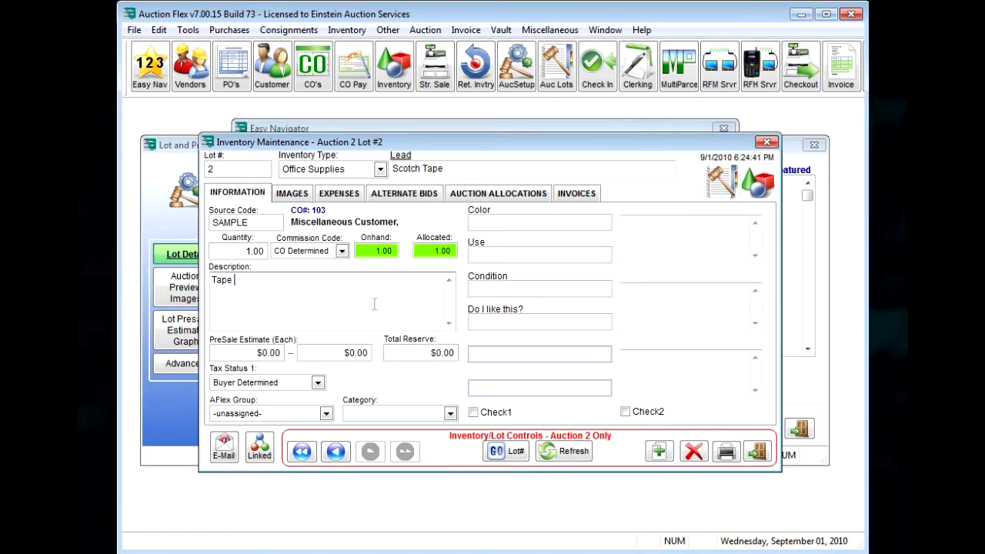
pyautogui.write('for taping things')
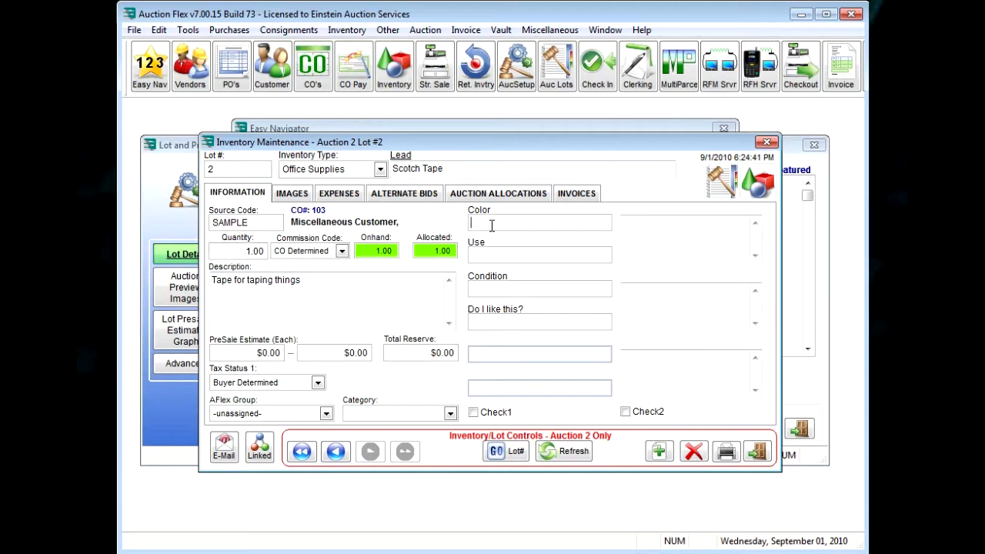
# Step: Set lot 2's colour Clear, use Tapes things and condition Used
pyautogui.write('Clear')
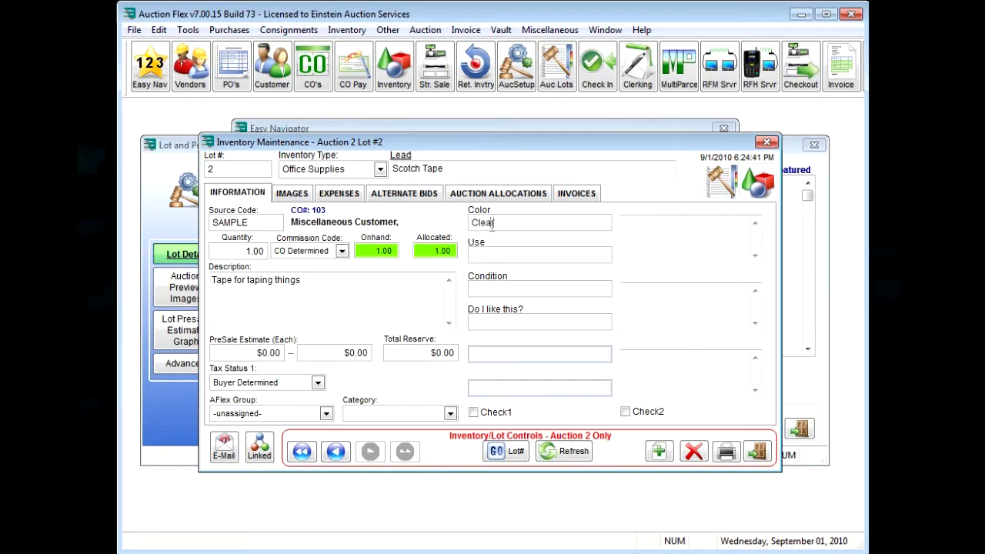
pyautogui.write('Tapes things')
pyautogui.click(539, 289)
pyautogui.write('Used')
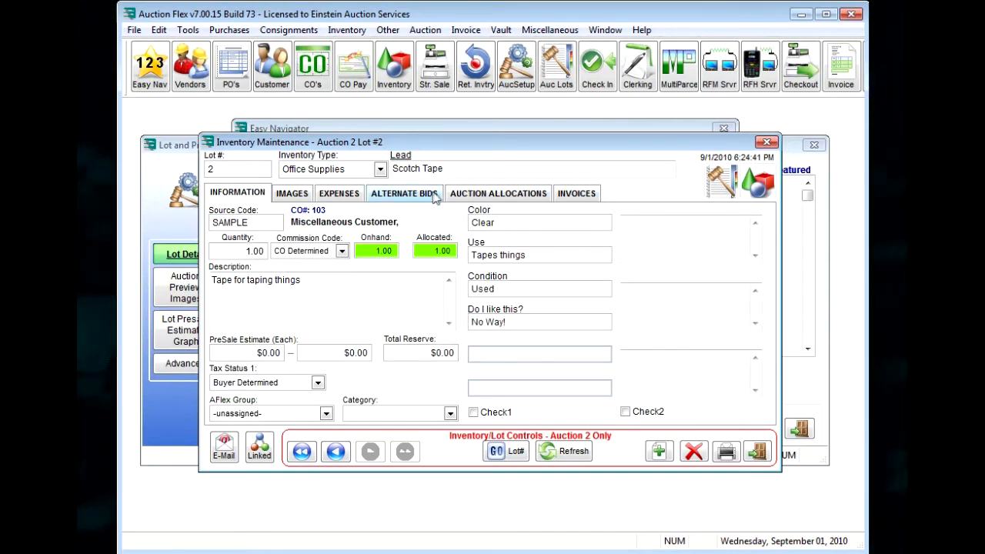
pyautogui.click(292, 193)
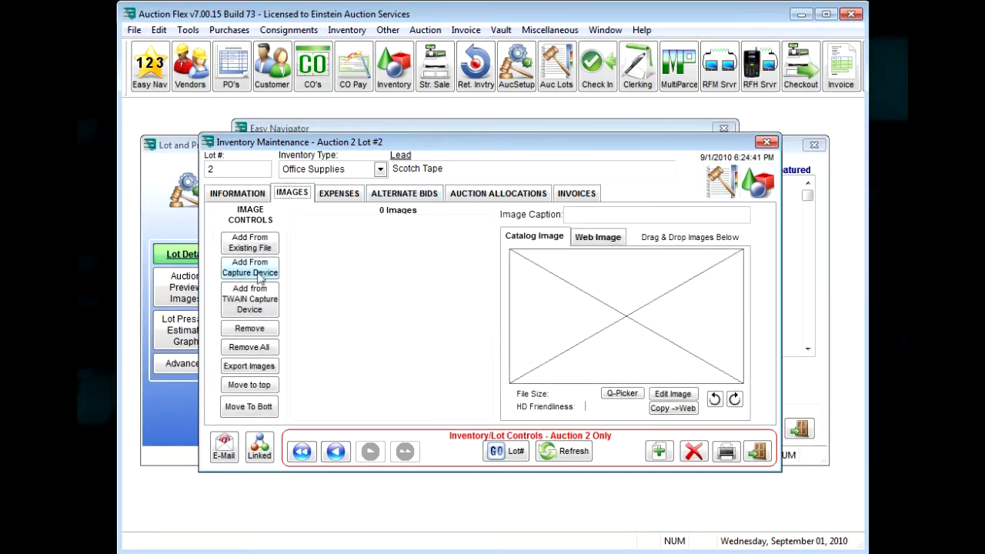
# Step: Capture two camera photos of the Scotch tape dispenser for lot 2
pyautogui.click(249, 267)
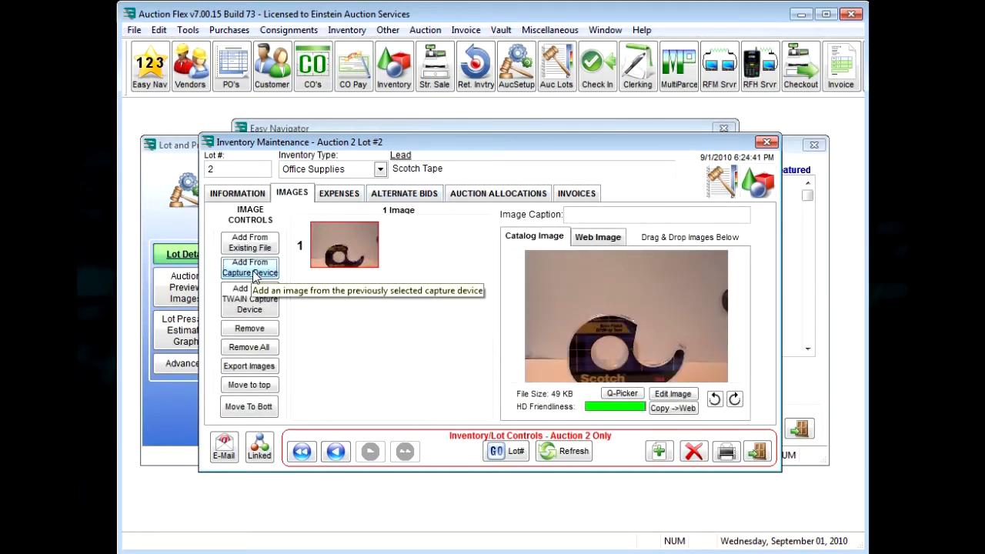
pyautogui.click(250, 267)
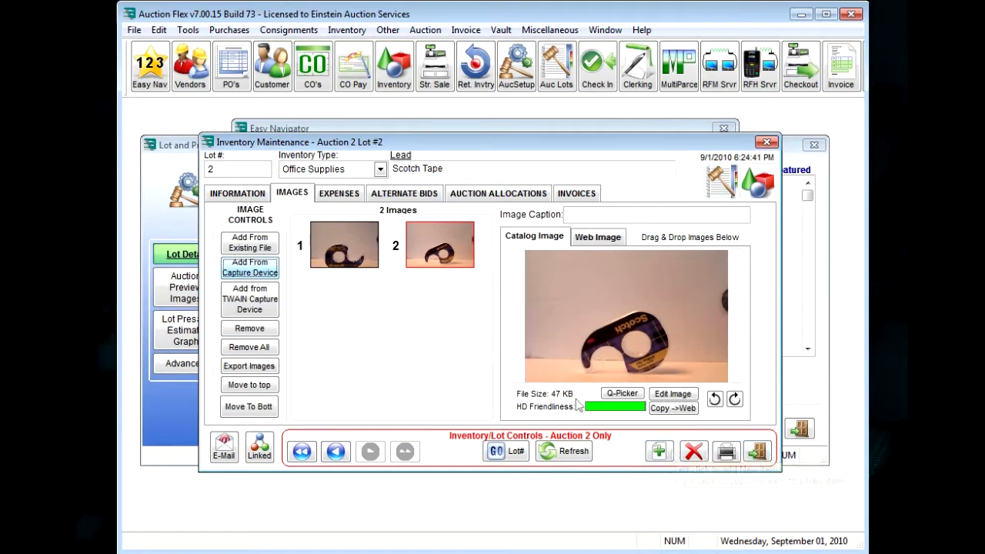
pyautogui.click(237, 194)
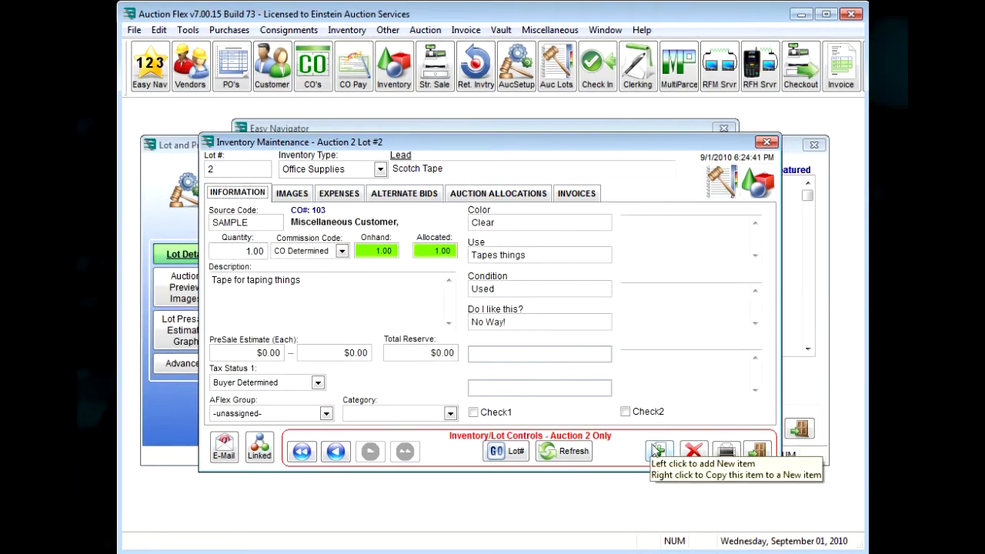
# Step: Create lot 3 as a Paintings item by Van Gogh titled Sunflowers
pyautogui.click(659, 451)
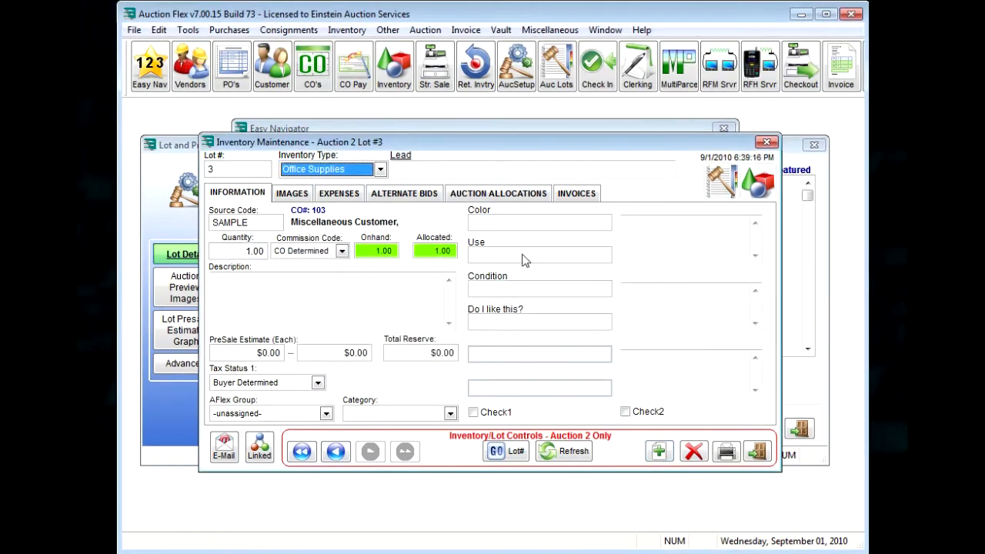
pyautogui.click(326, 168)
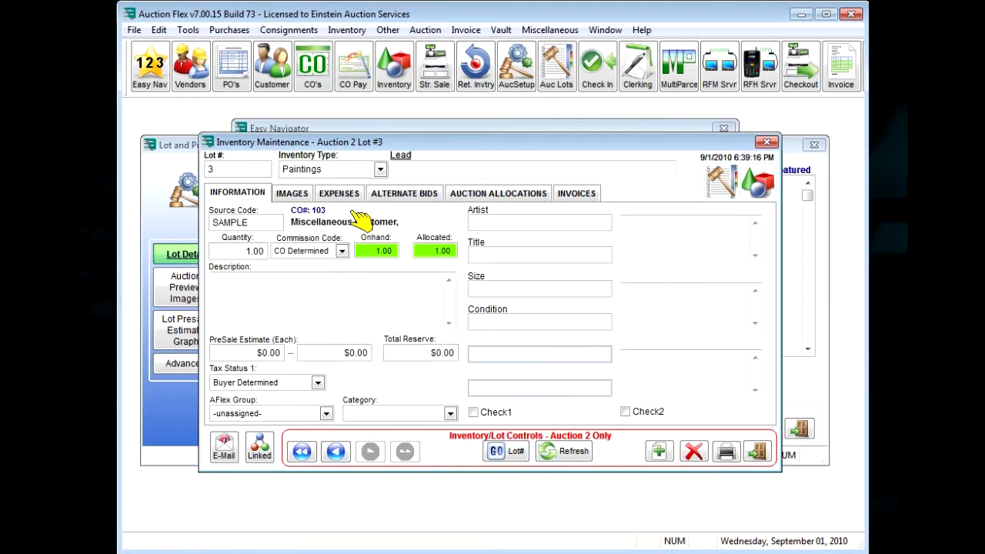
pyautogui.write('Van Gogh')
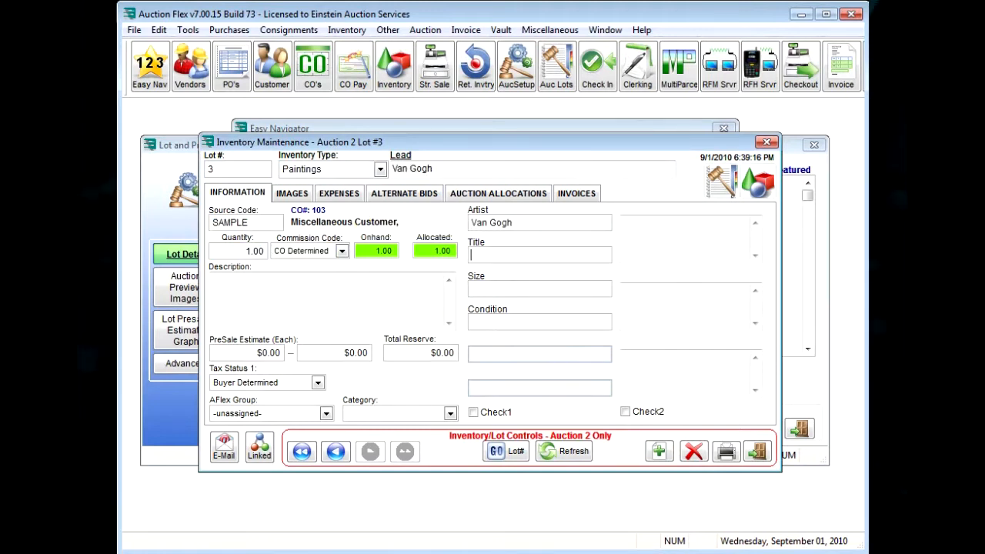
pyautogui.write('Sunflow')
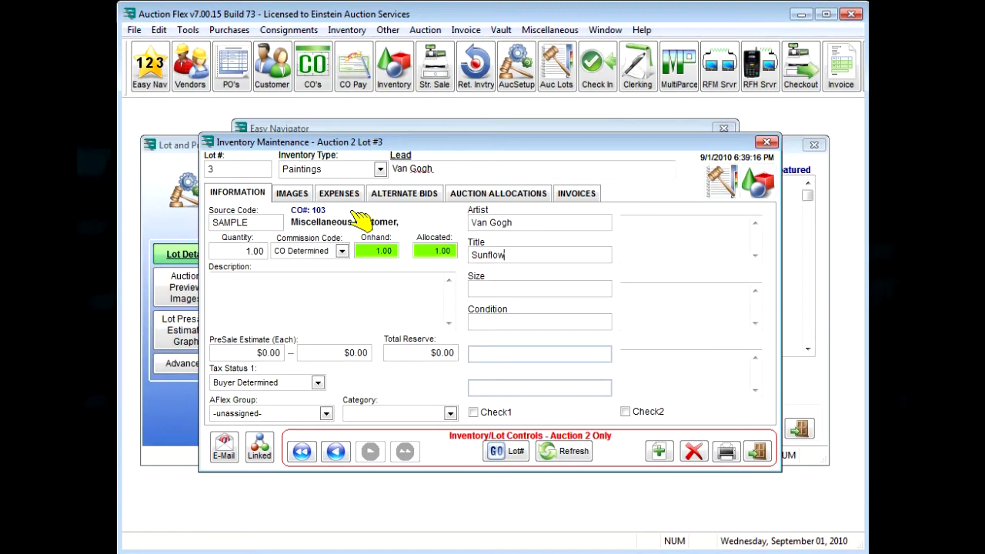
# Step: Give the painting size 30" x 20" and condition Reconditioned
pyautogui.write("30'")
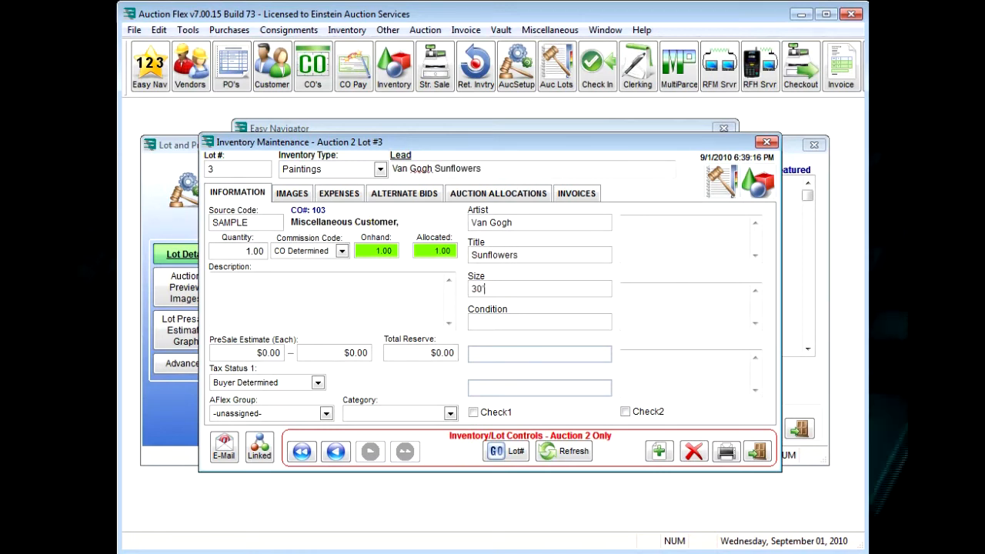
pyautogui.write('x 20')
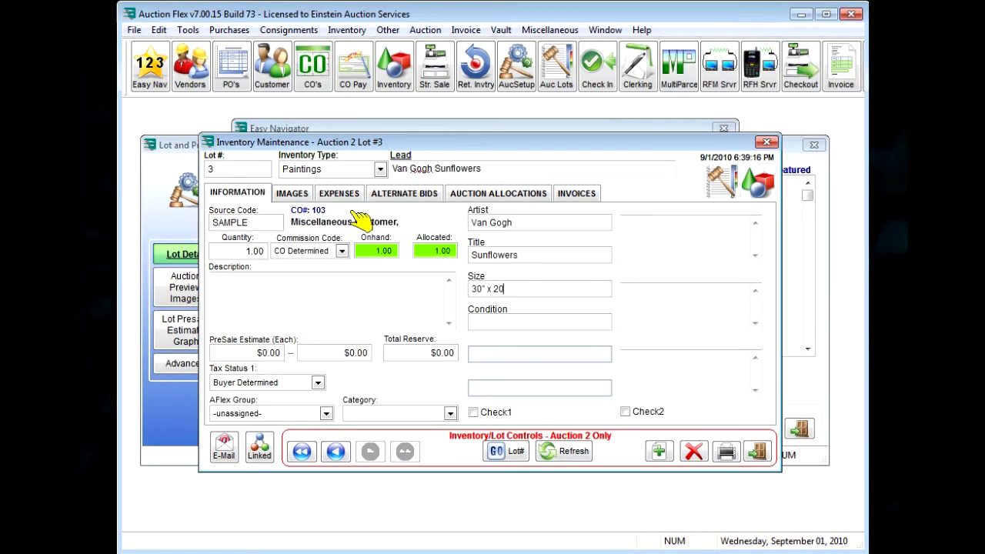
pyautogui.write('Reconditioned')
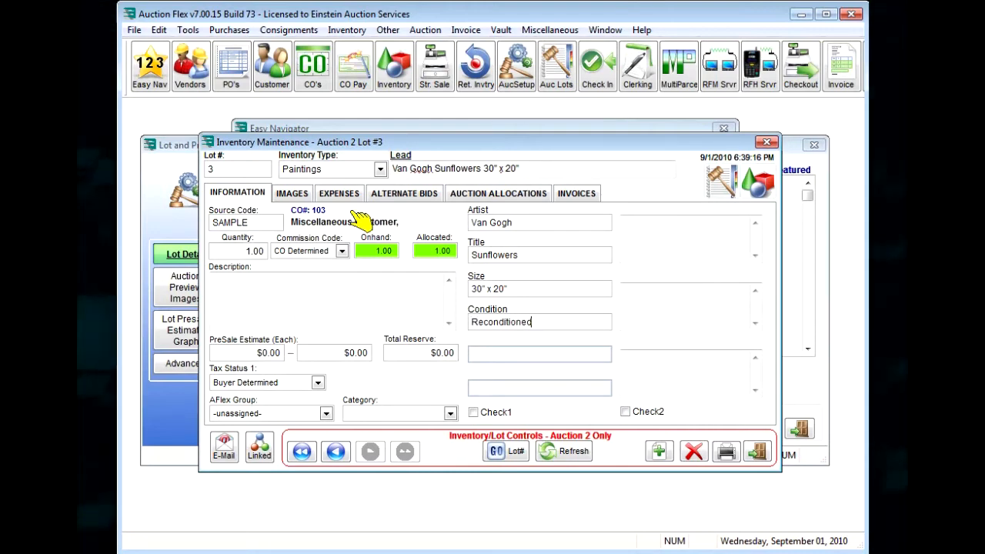
pyautogui.click(292, 194)
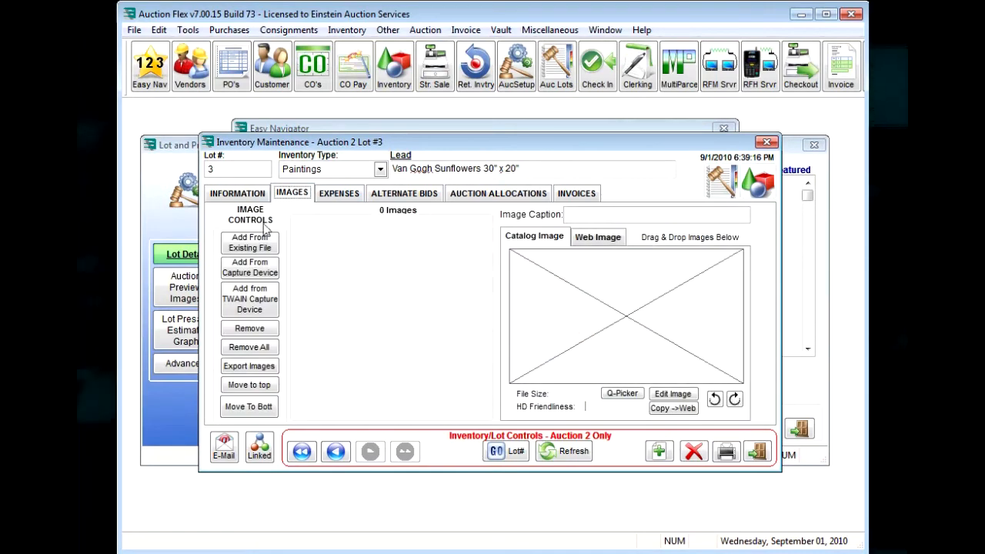
# Step: Attach two Sunflowers image files to lot 3 and start lot 4
pyautogui.click(250, 242)
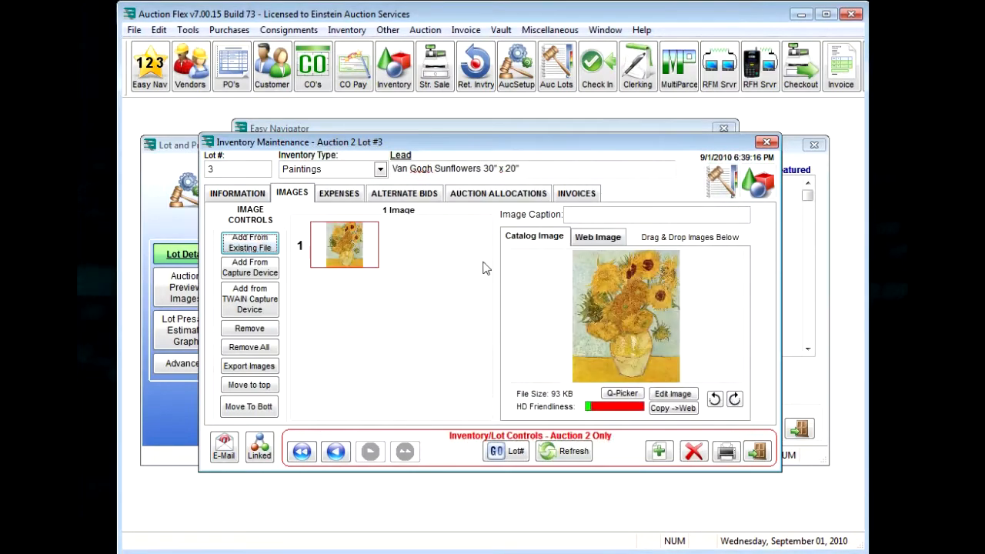
pyautogui.click(249, 242)
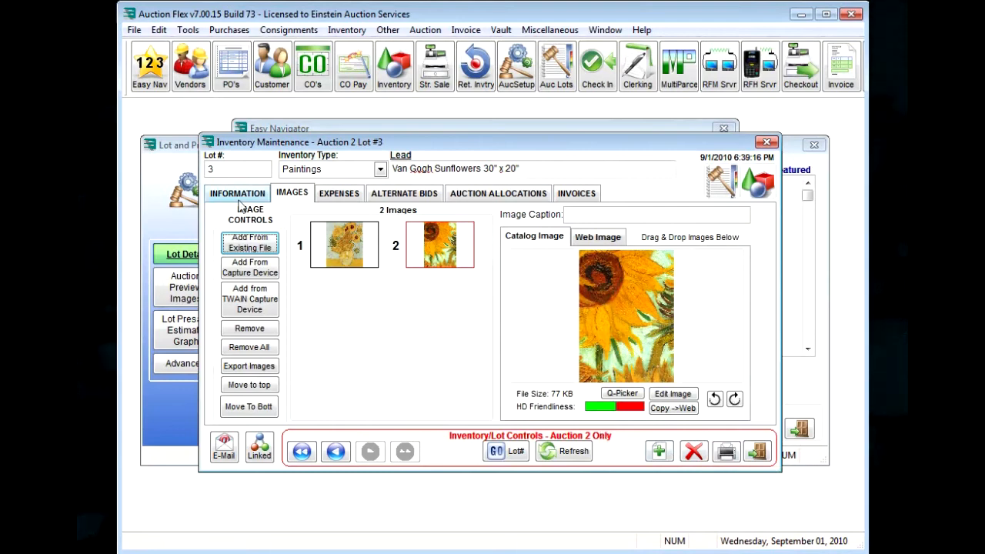
pyautogui.click(659, 451)
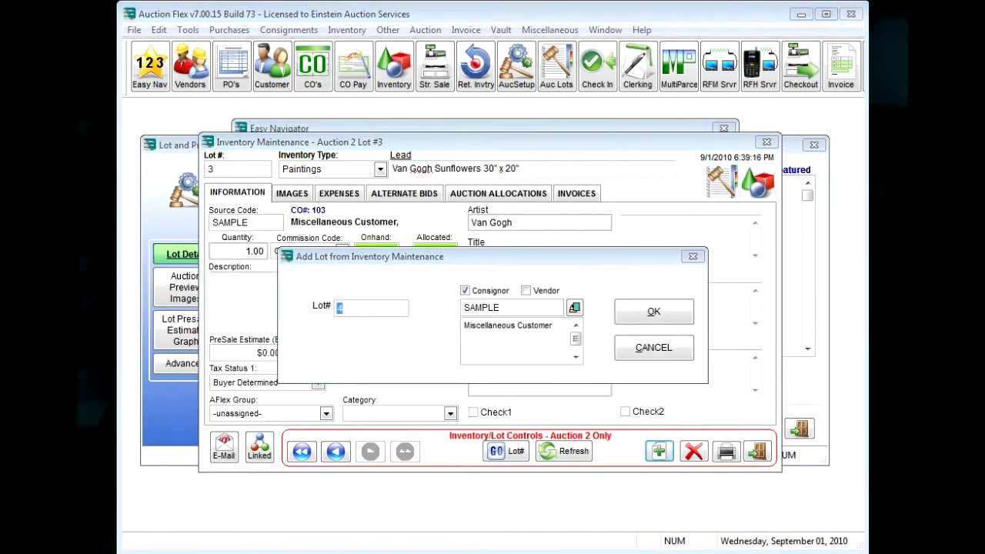
pyautogui.moveTo(612, 291)
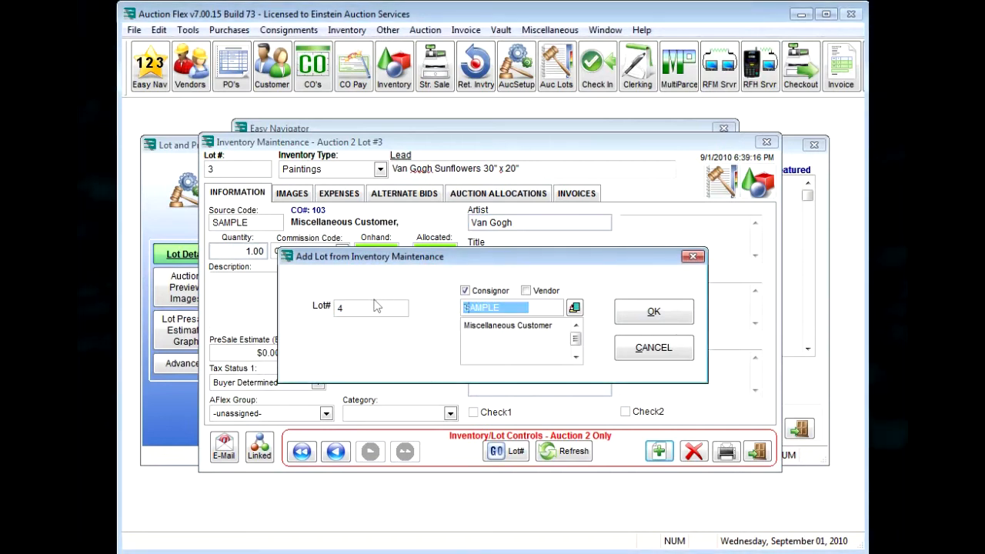
# Step: Create lot 4 as a 2010 Ford Mustang, mileage 201, VIN 1GHT456398HY6547, damage None
pyautogui.click(653, 311)
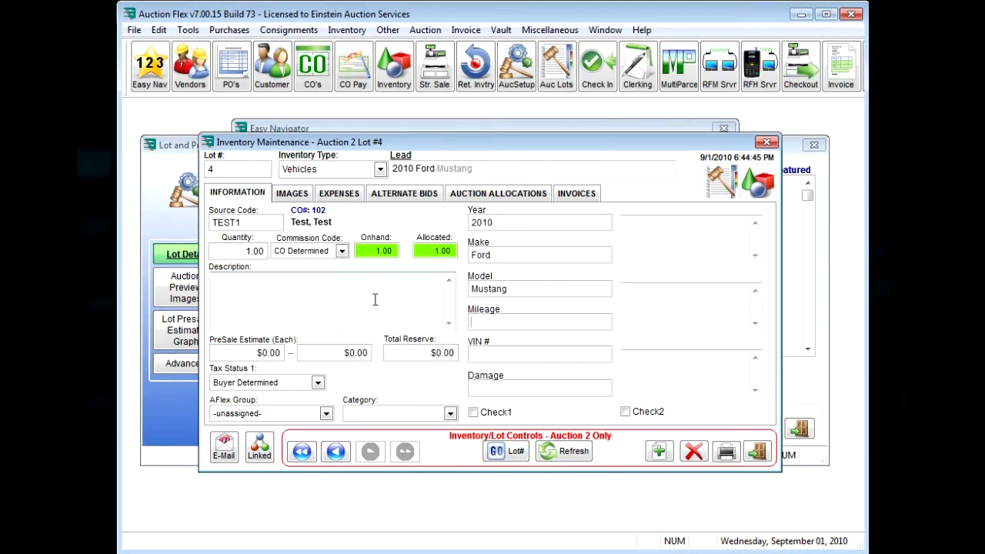
pyautogui.write('201')
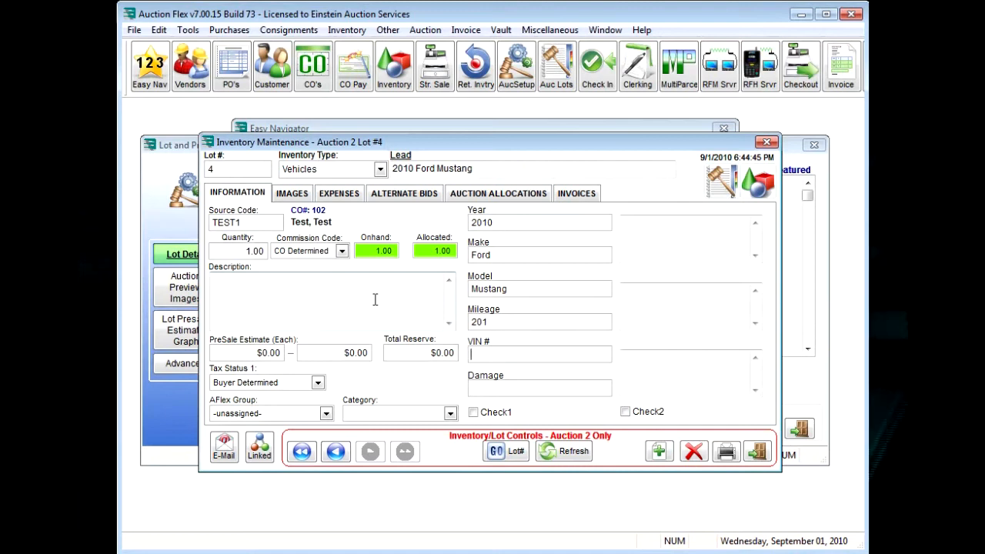
pyautogui.write('1GHT456398HY654')
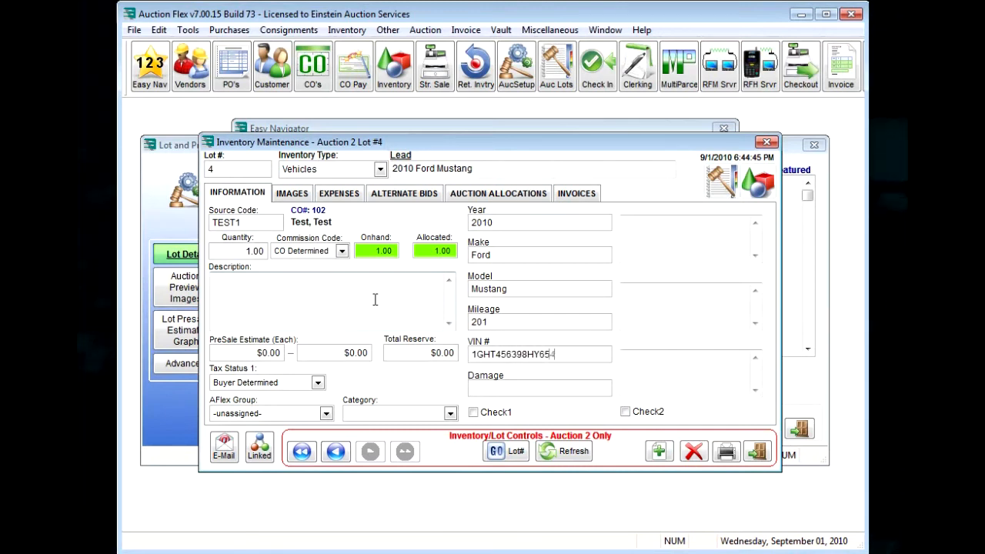
pyautogui.write('None')
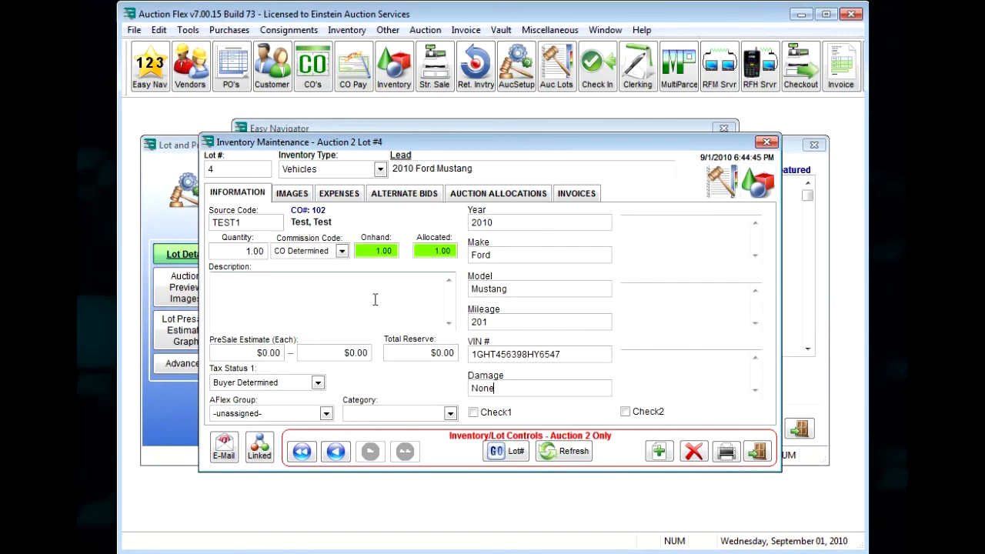
pyautogui.click(292, 194)
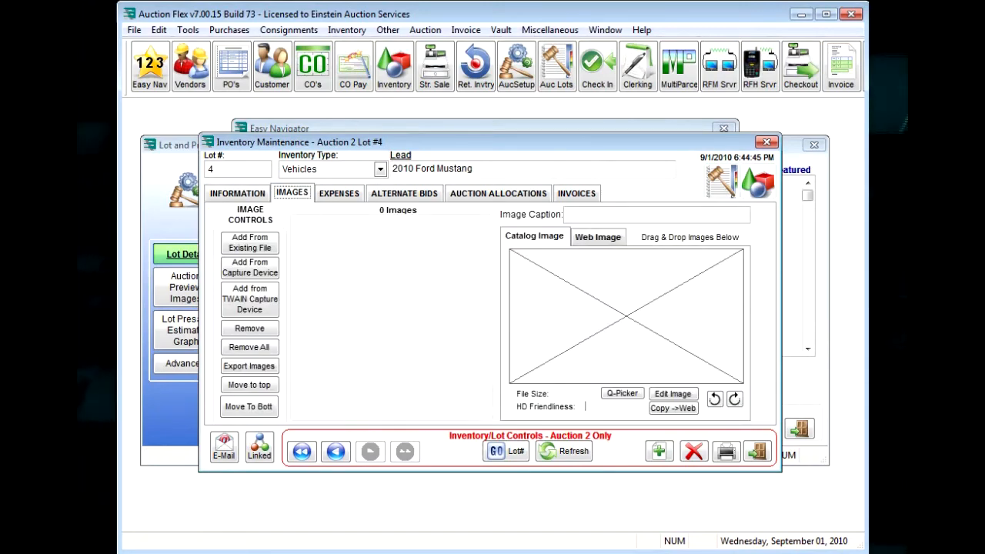
# Step: Attach three Mustang image files to lot 4 and start lot 5
pyautogui.click(249, 241)
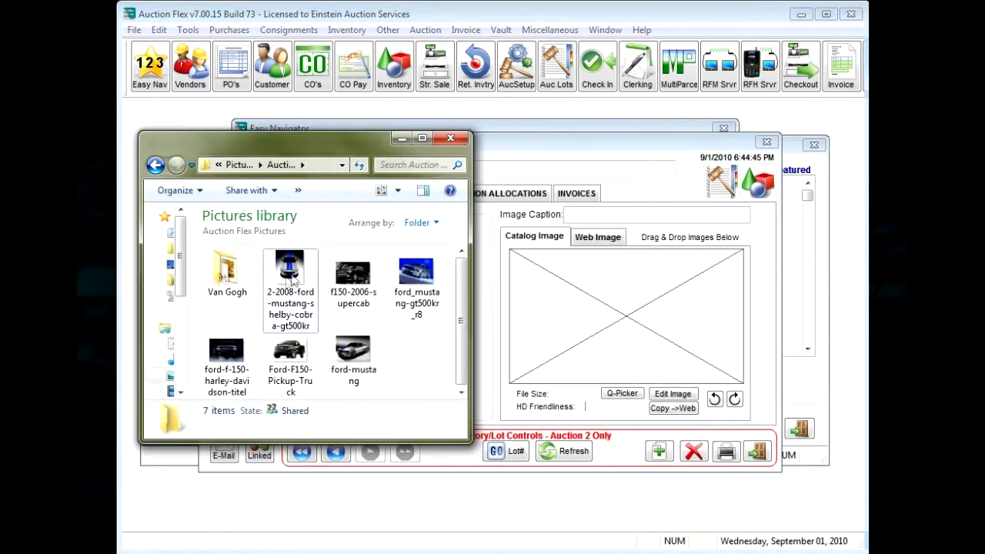
pyautogui.click(353, 359)
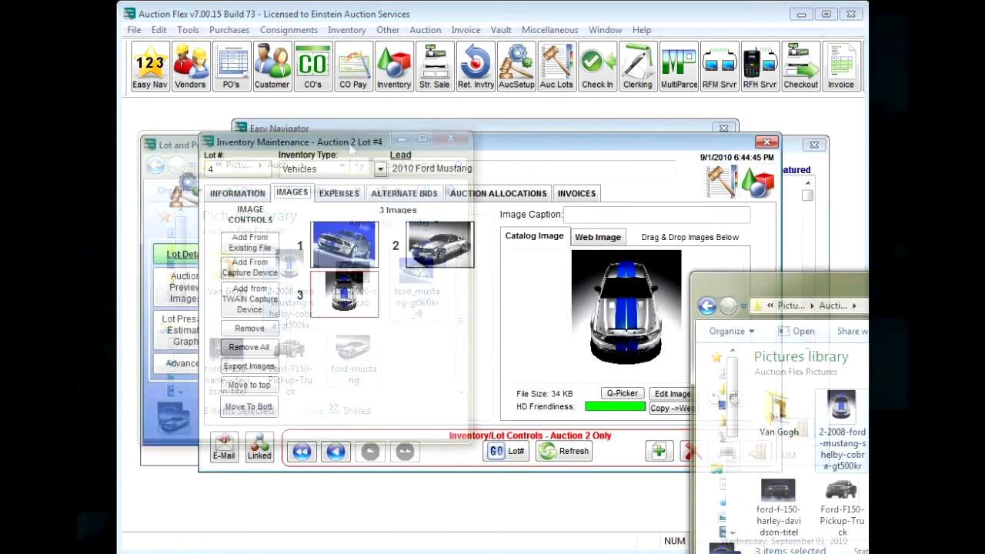
pyautogui.click(237, 194)
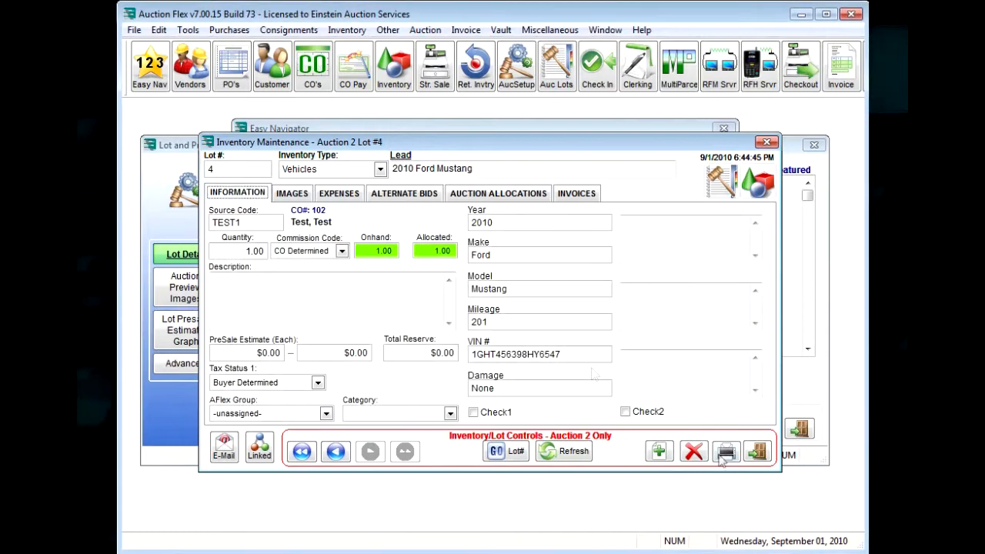
pyautogui.click(659, 451)
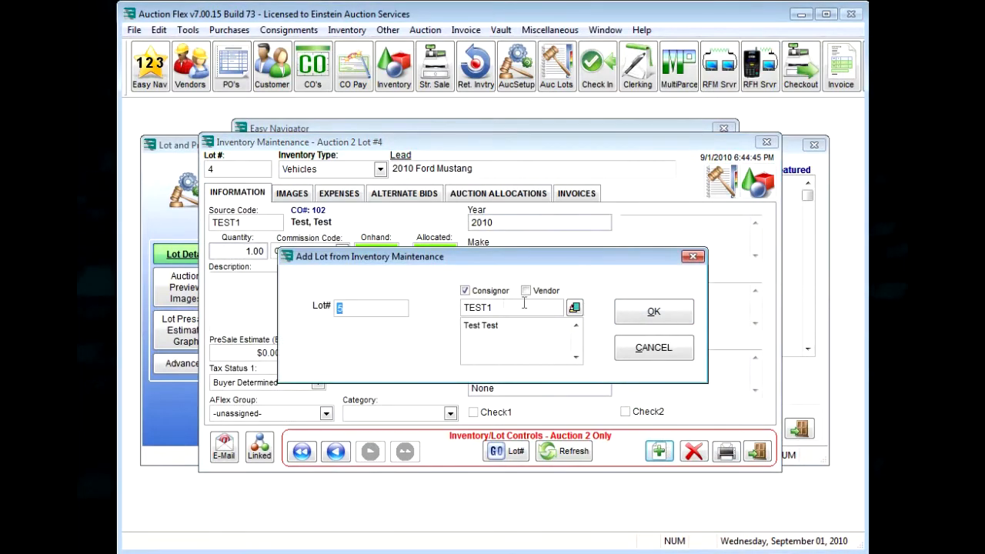
# Step: Create lot 5 as a 2010 Ford F150 with mileage 1524
pyautogui.click(654, 311)
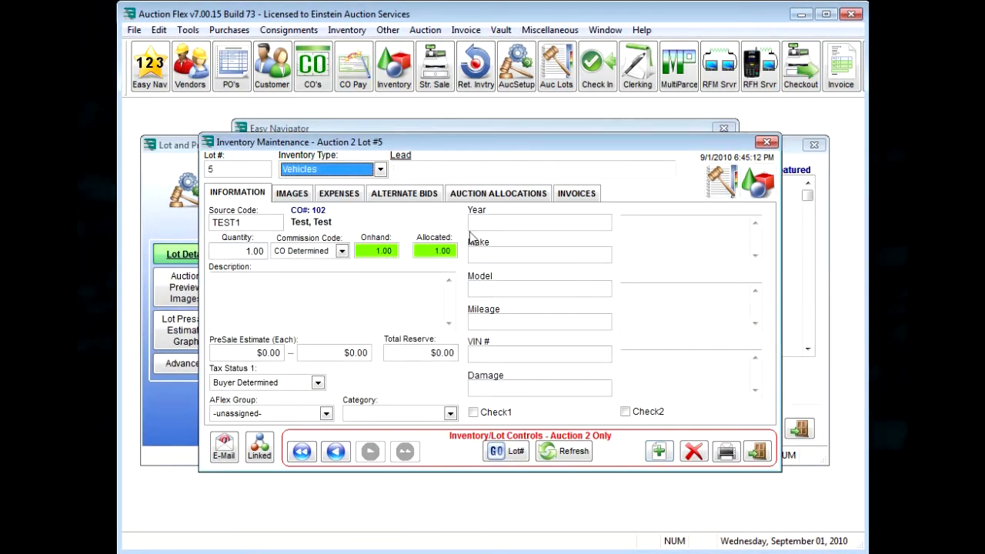
pyautogui.write('20')
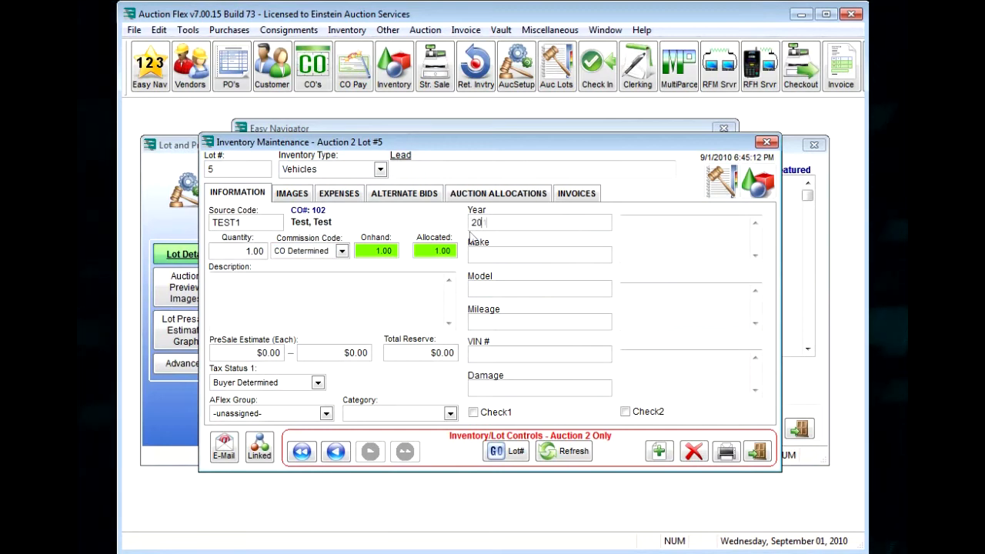
pyautogui.write('Ford')
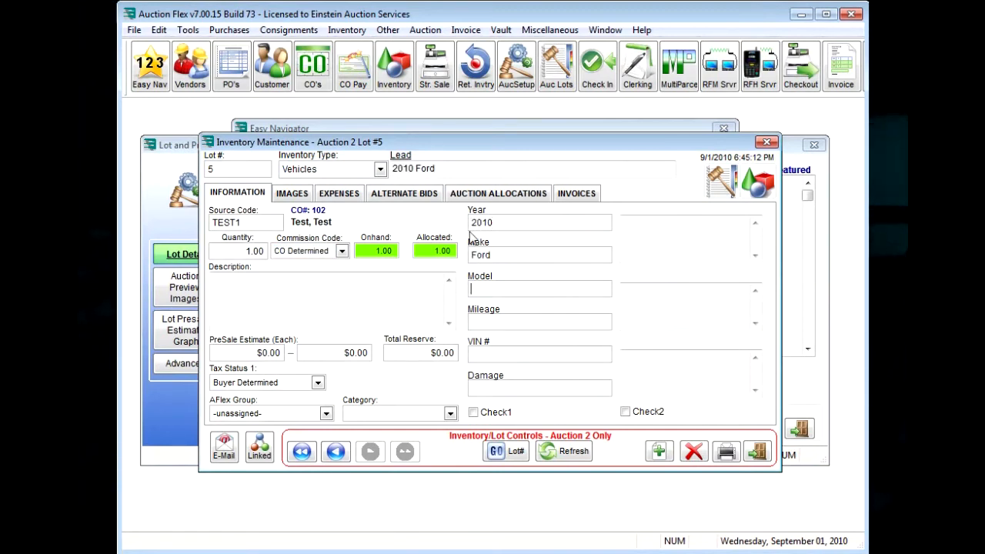
pyautogui.write('F150')
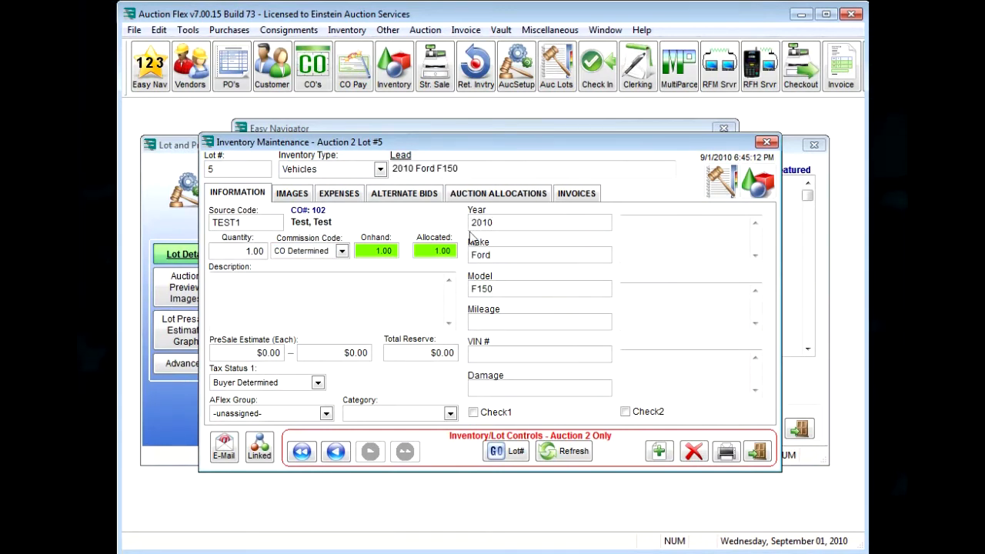
pyautogui.write('1524')
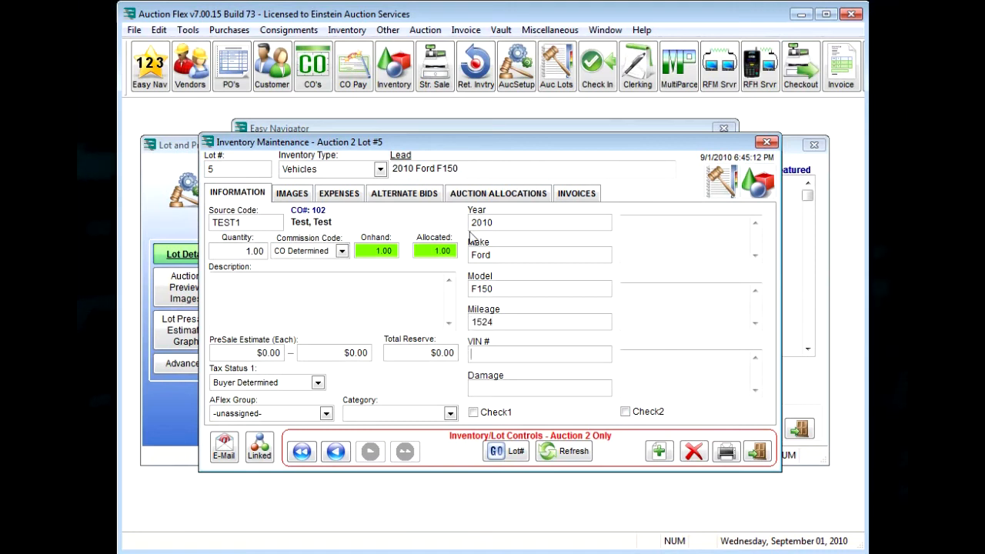
# Step: Enter VIN 4GHTB567398JNH654 and damage None, add three F150 photos and save lot 5
pyautogui.write('4GHTB5')
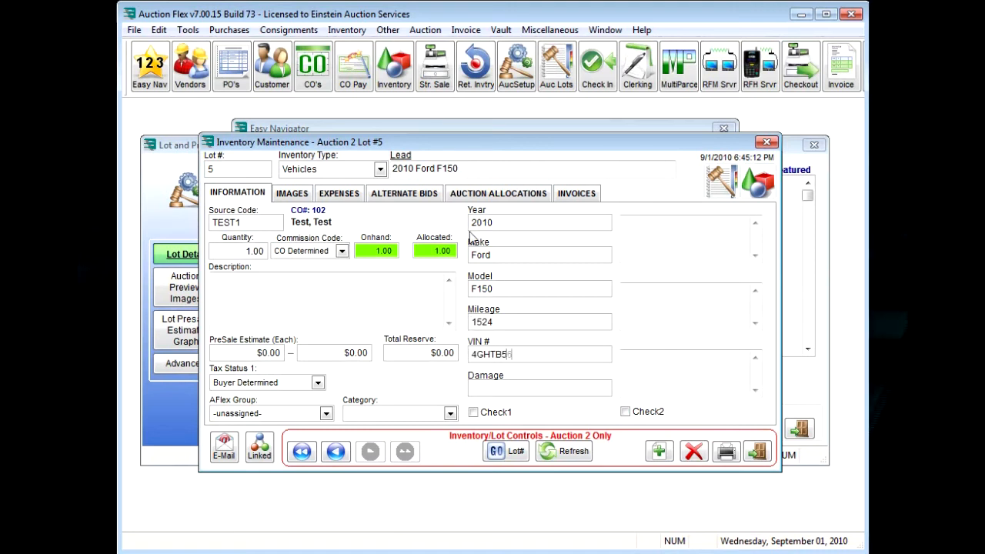
pyautogui.write('67398JNH6')
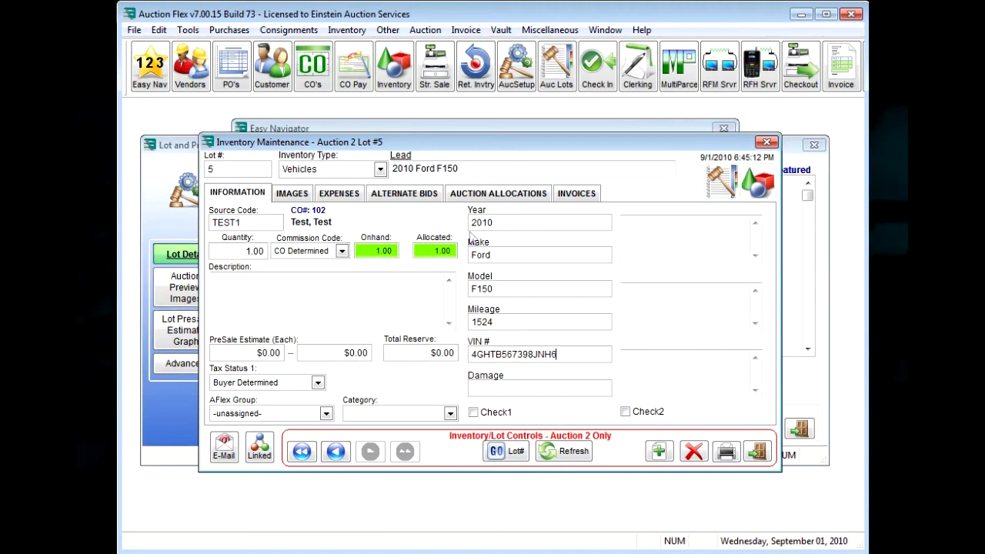
pyautogui.write('54')
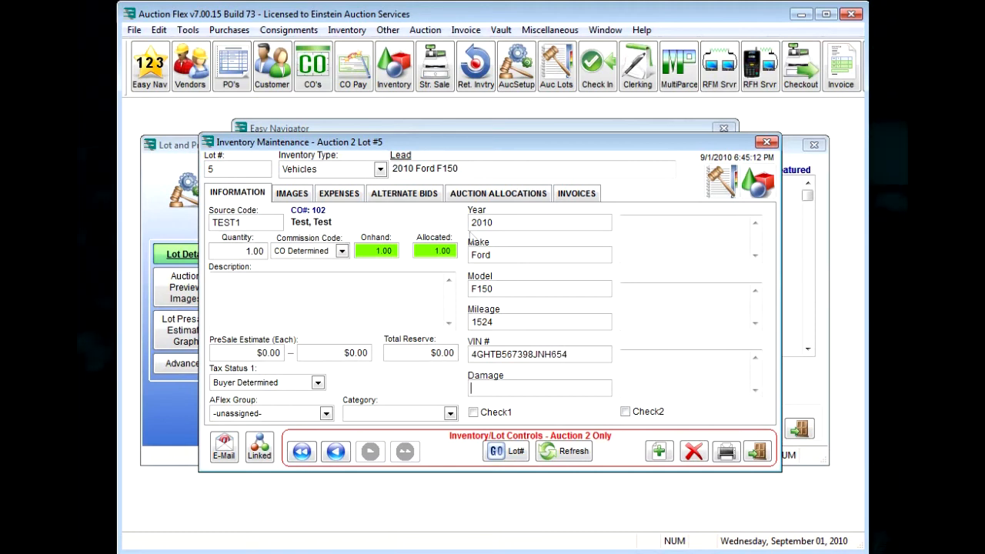
pyautogui.write('None')
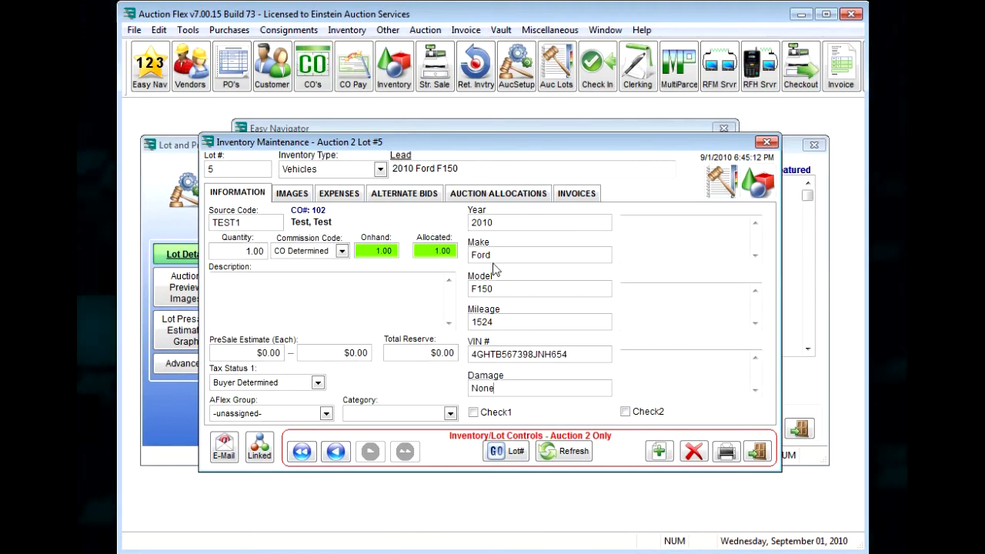
pyautogui.click(291, 193)
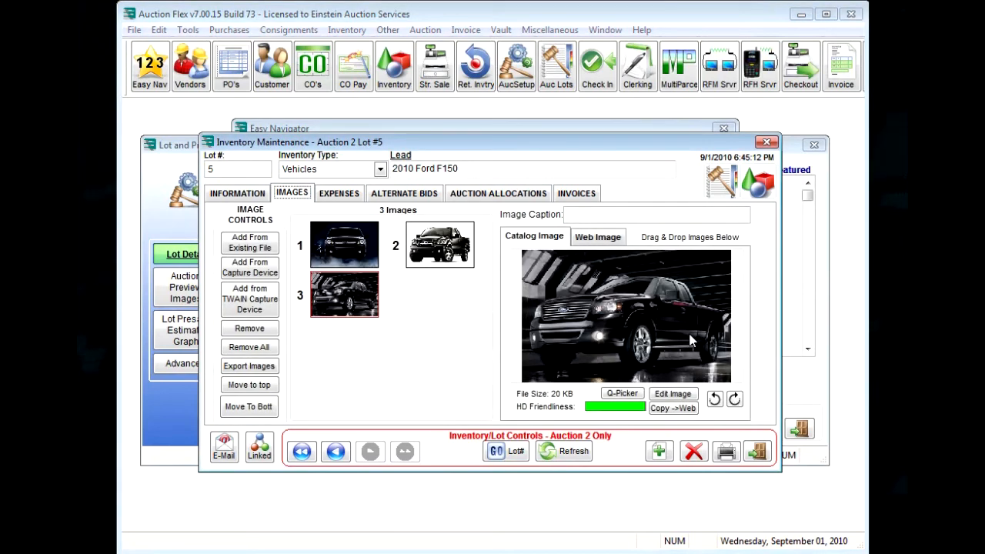
pyautogui.click(237, 193)
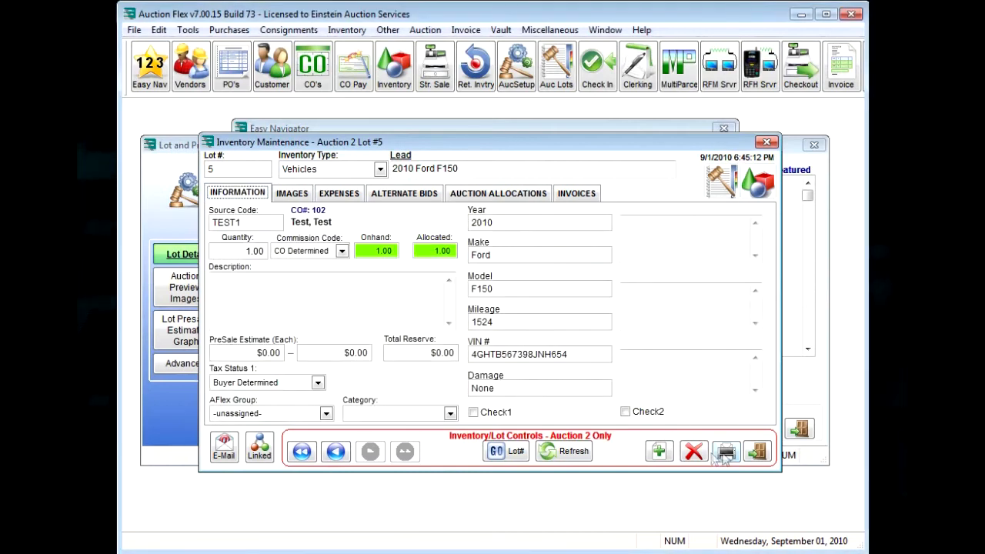
pyautogui.click(765, 142)
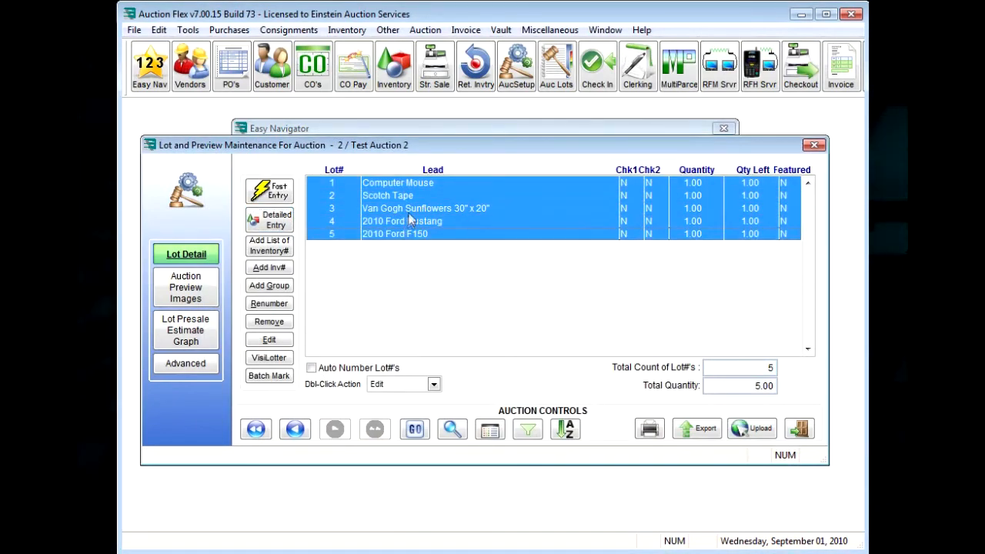
# Step: Set a $35,000.00 total reserve on lot 5, the 2010 Ford F150, and save it
pyautogui.click(426, 208)
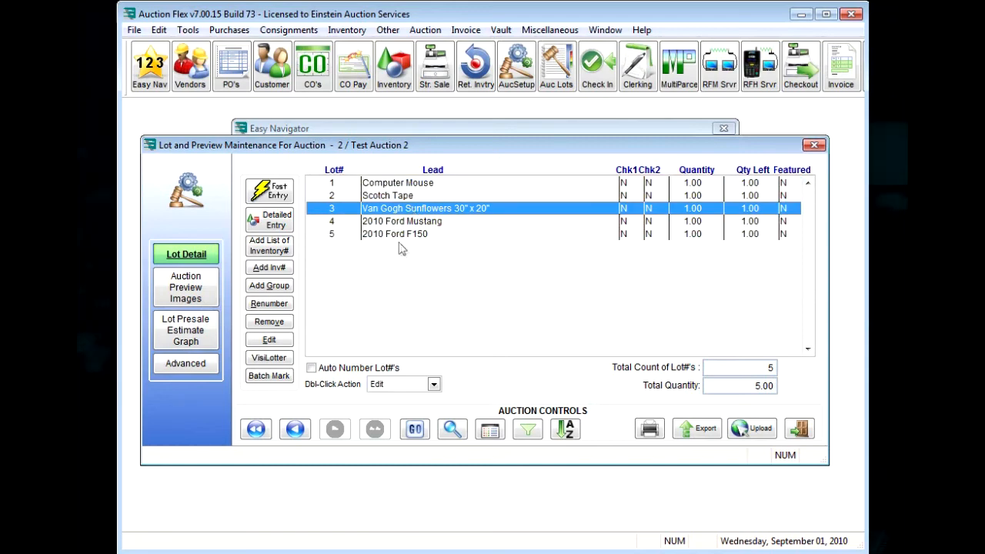
pyautogui.doubleClick(395, 233)
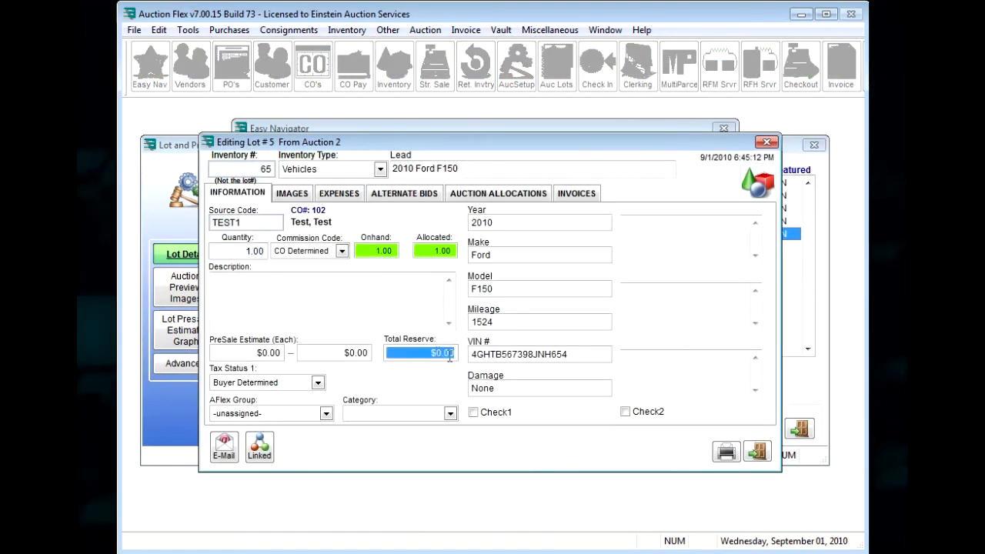
pyautogui.write('3500')
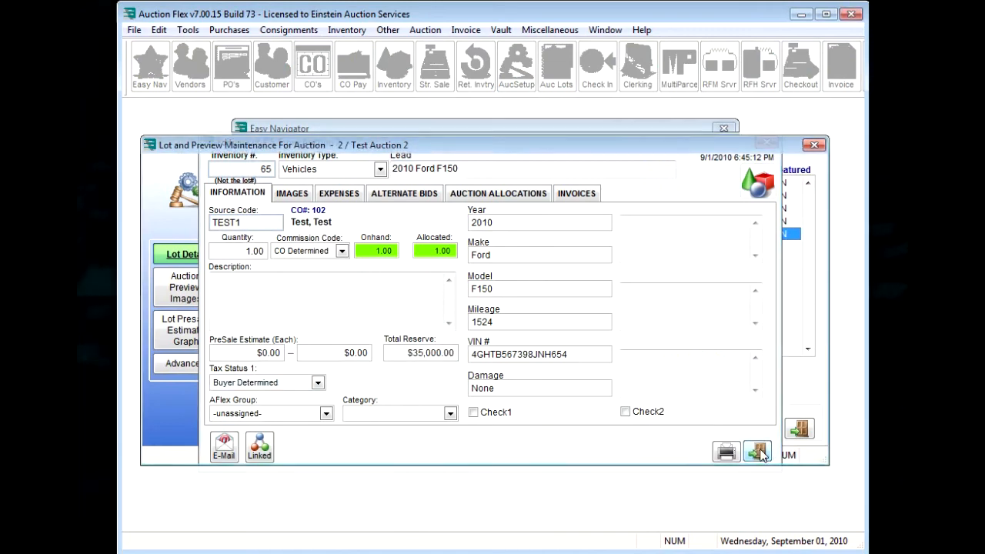
pyautogui.click(758, 451)
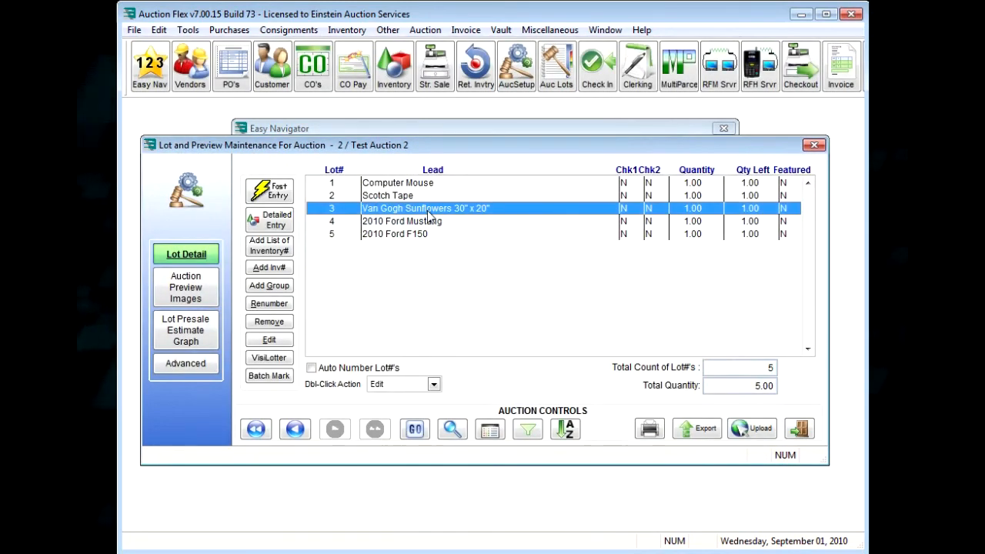